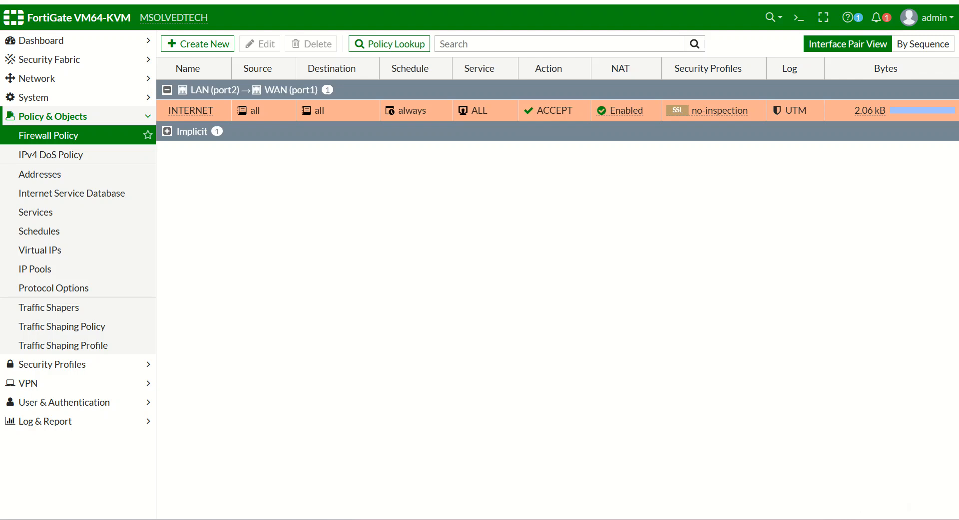
mouse_move(571, 7)
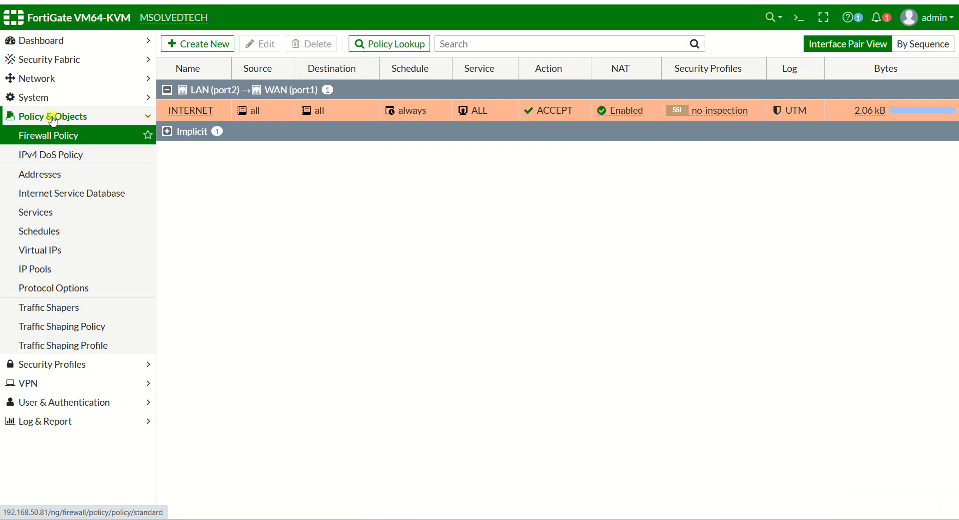
- Show the empty IPv4 DoS Policy list under Policy & Objects
click(51, 154)
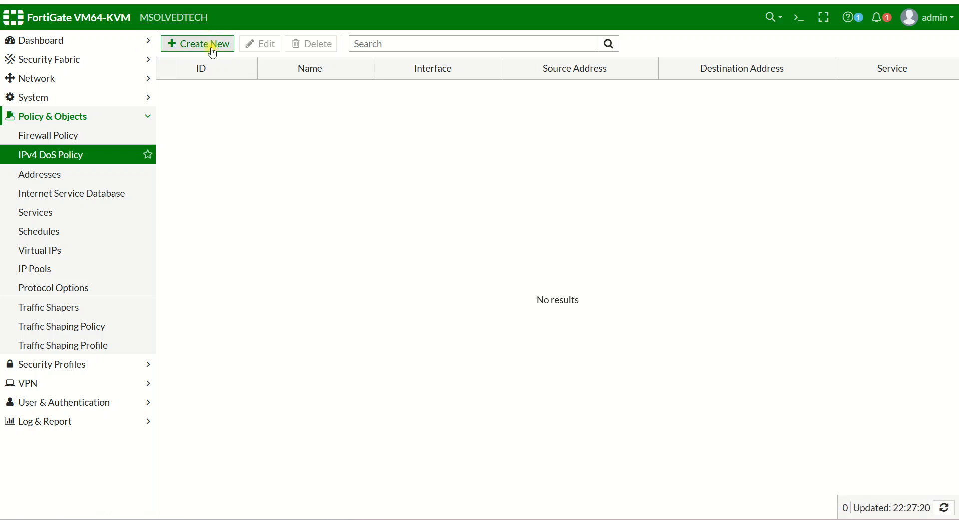
click(197, 44)
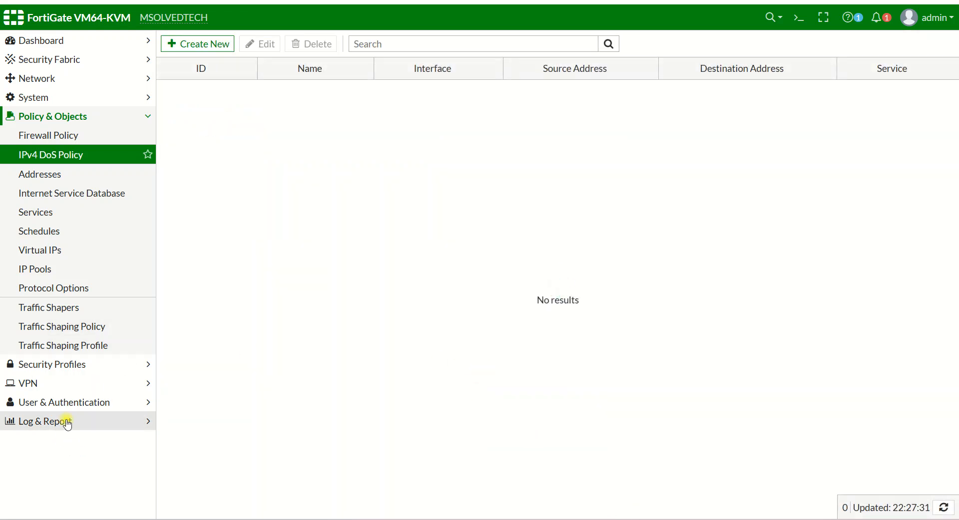
click(44, 422)
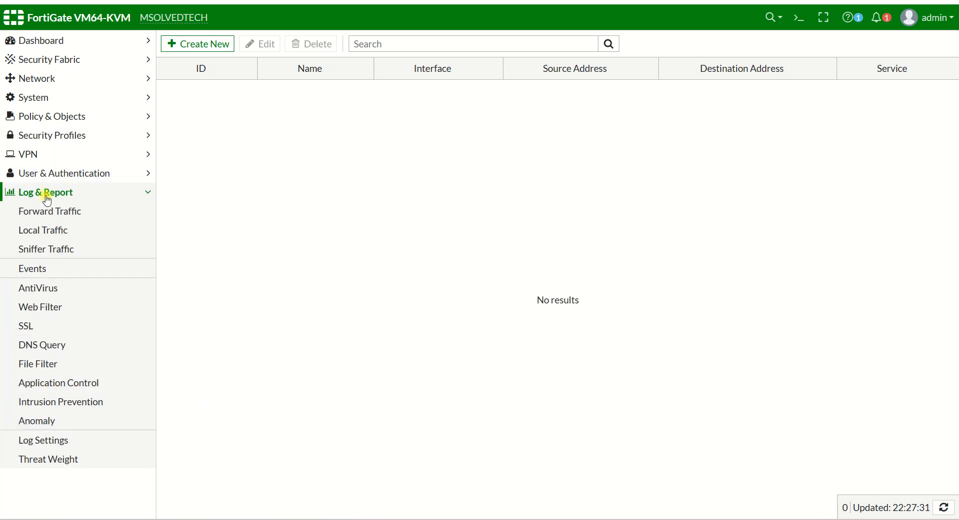
mouse_move(36, 421)
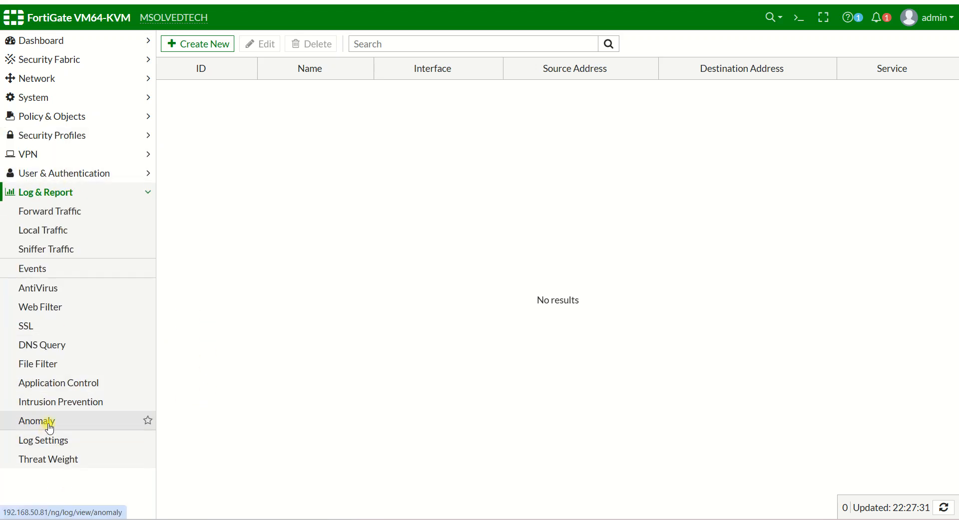
click(36, 420)
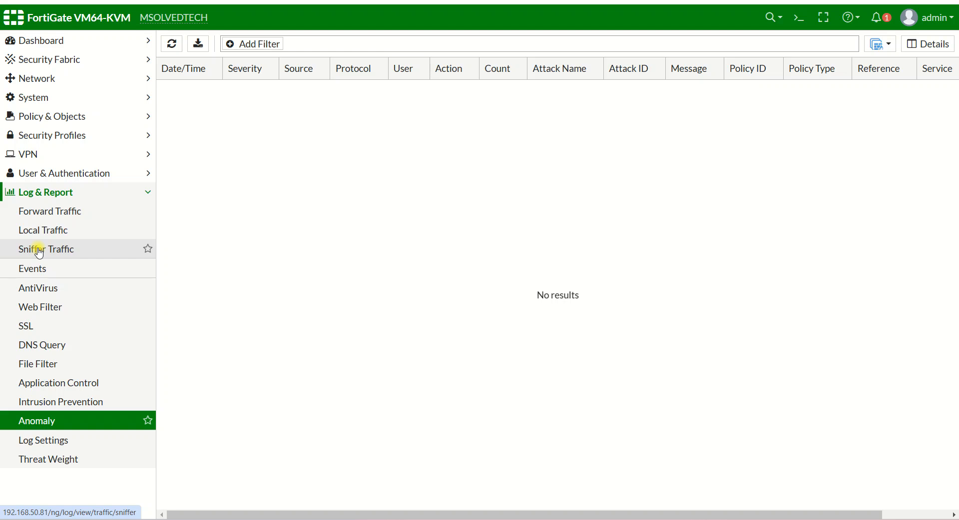
mouse_move(533, 282)
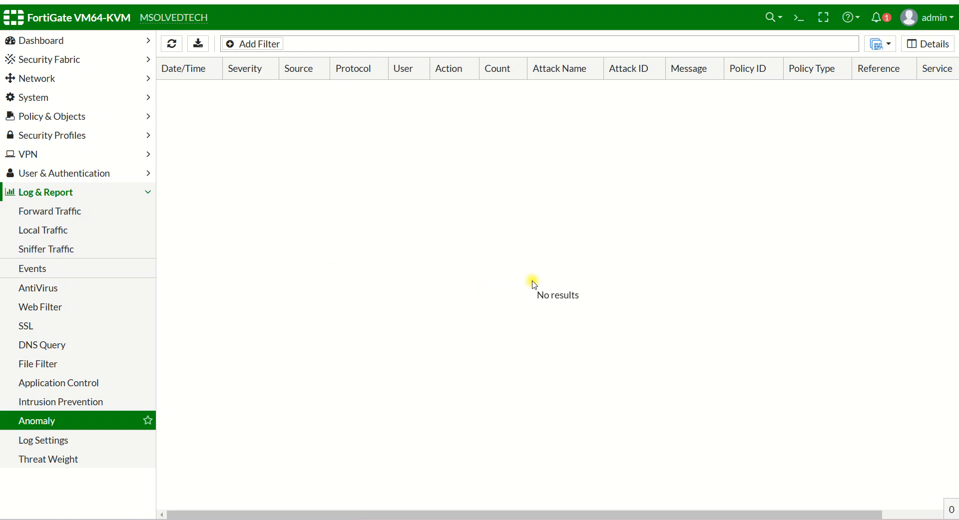
click(54, 116)
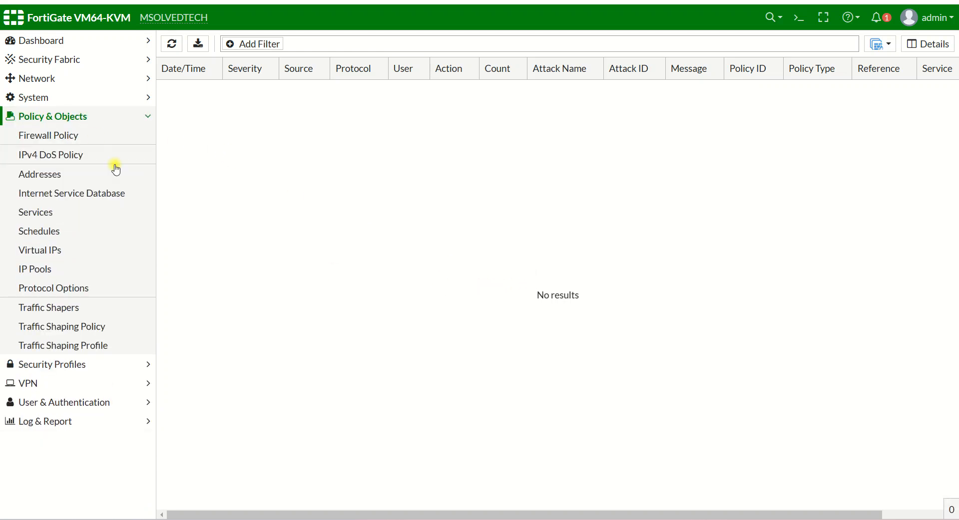
click(51, 154)
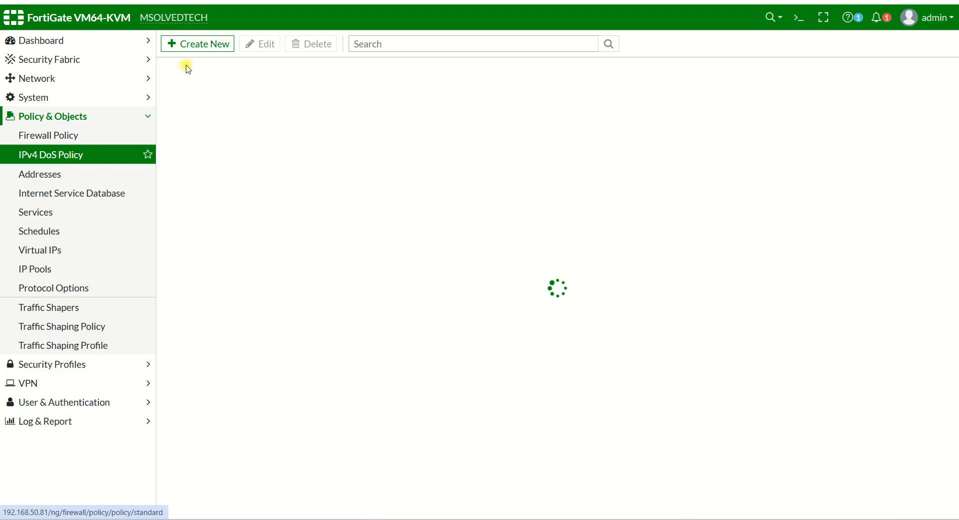
- Create a new DoS policy named DOS_MONITORING with incoming interface WAN (port1)
click(197, 44)
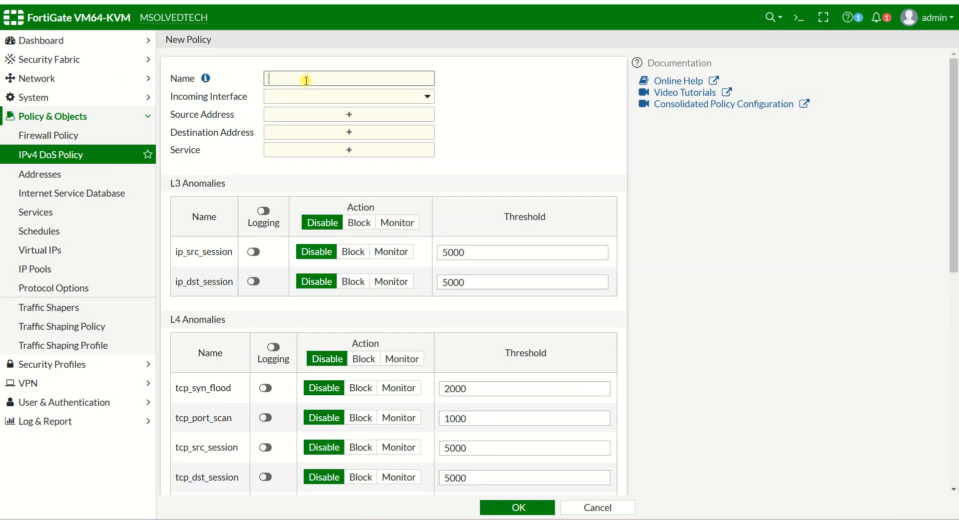
text(DOS_A)
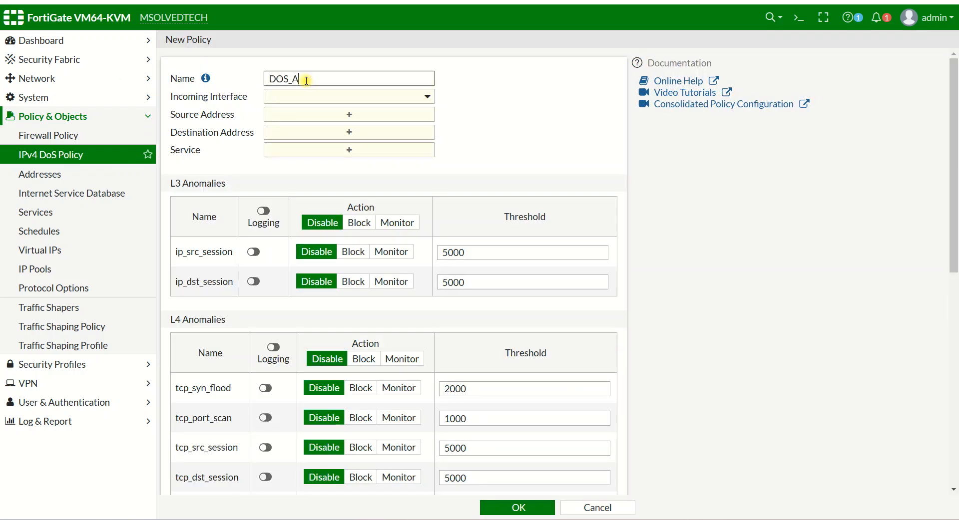
text(T)
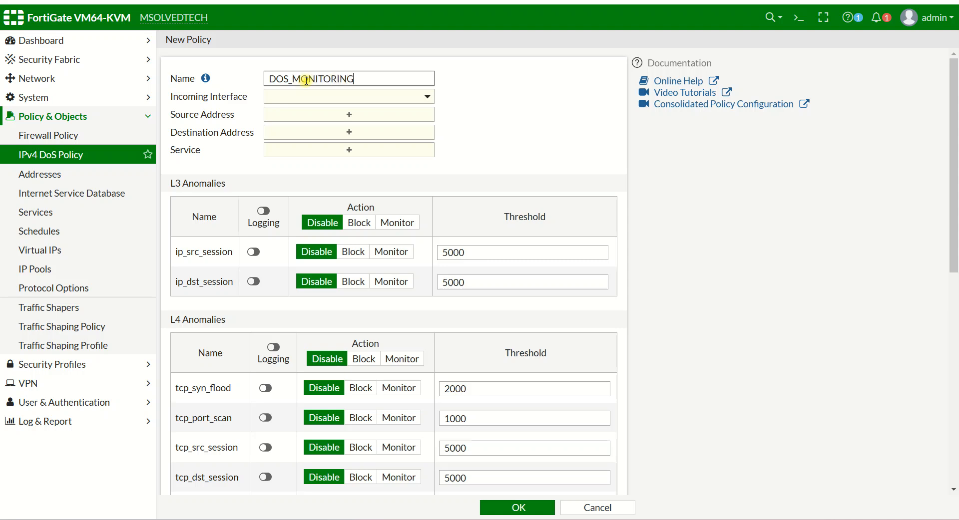
click(348, 96)
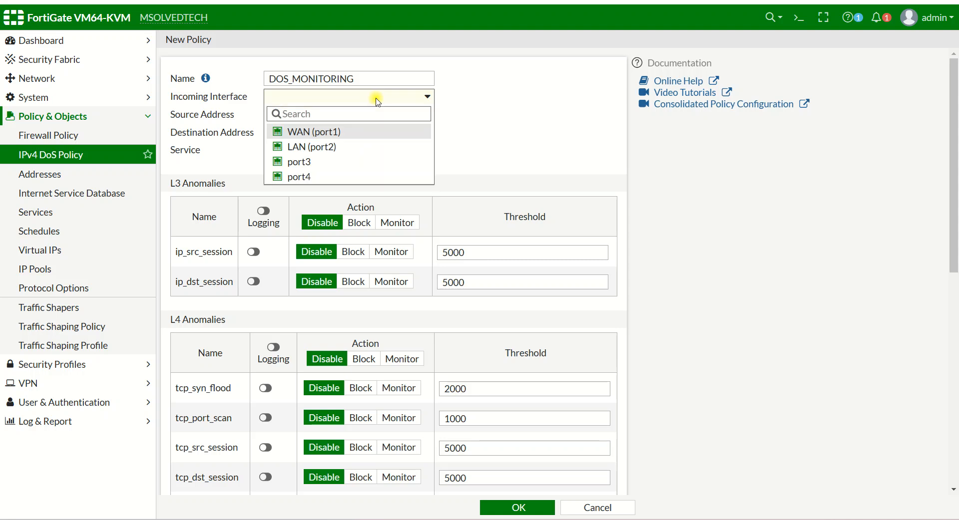
click(313, 130)
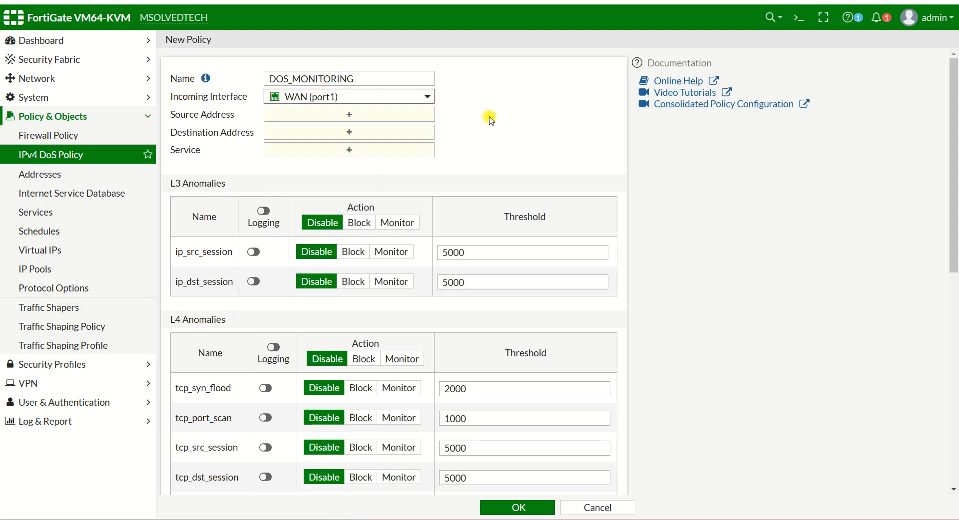
- Set source address all, destination address all and service ALL
click(348, 114)
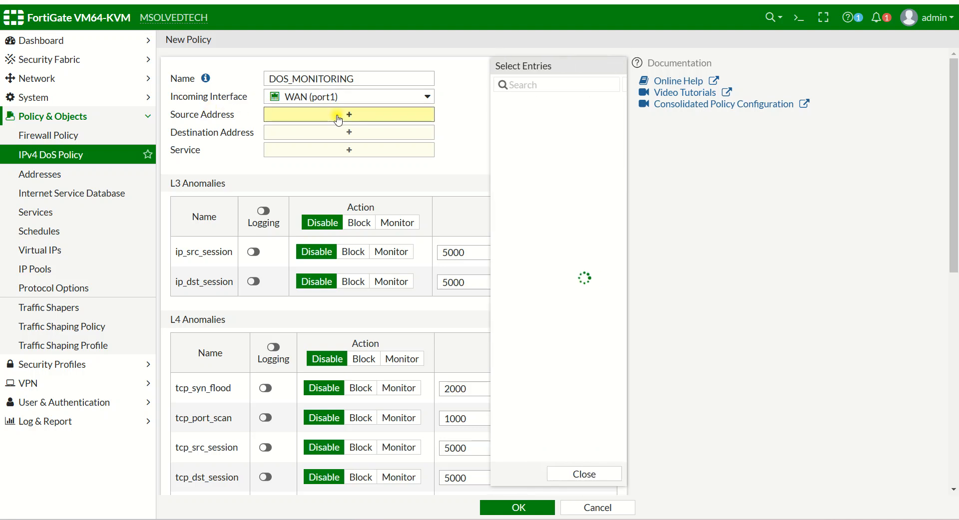
click(349, 115)
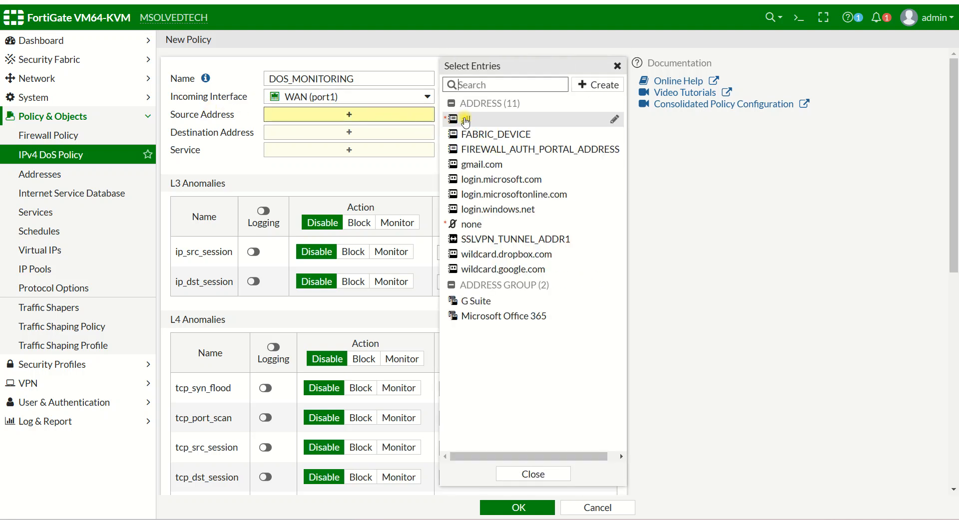
click(467, 120)
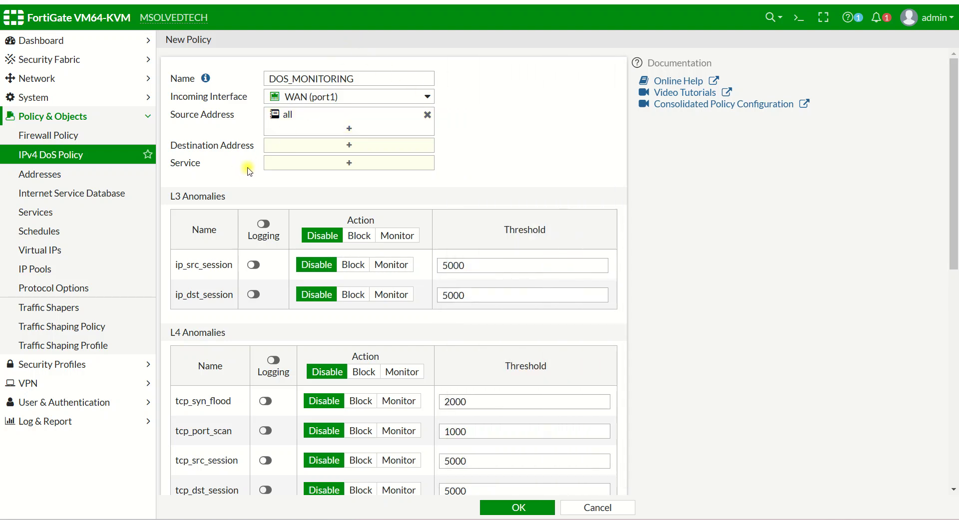
mouse_move(317, 151)
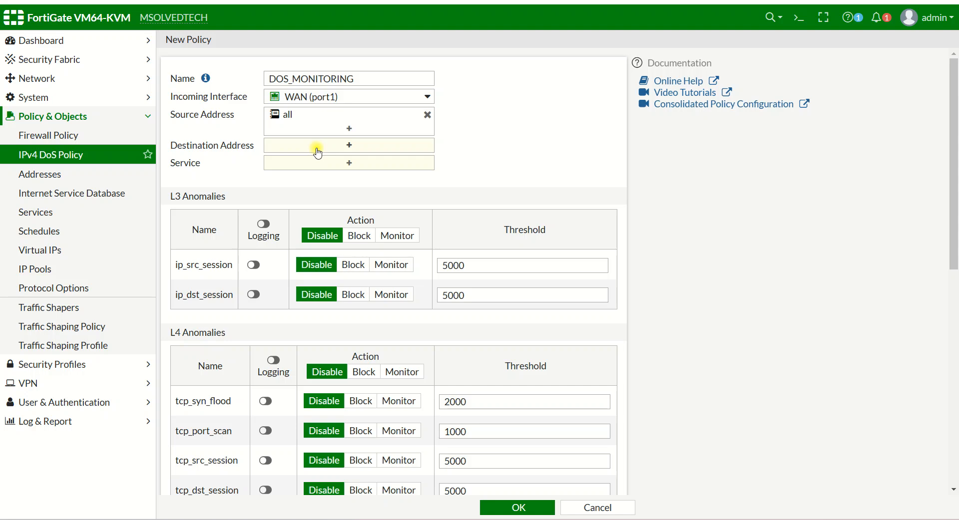
click(348, 145)
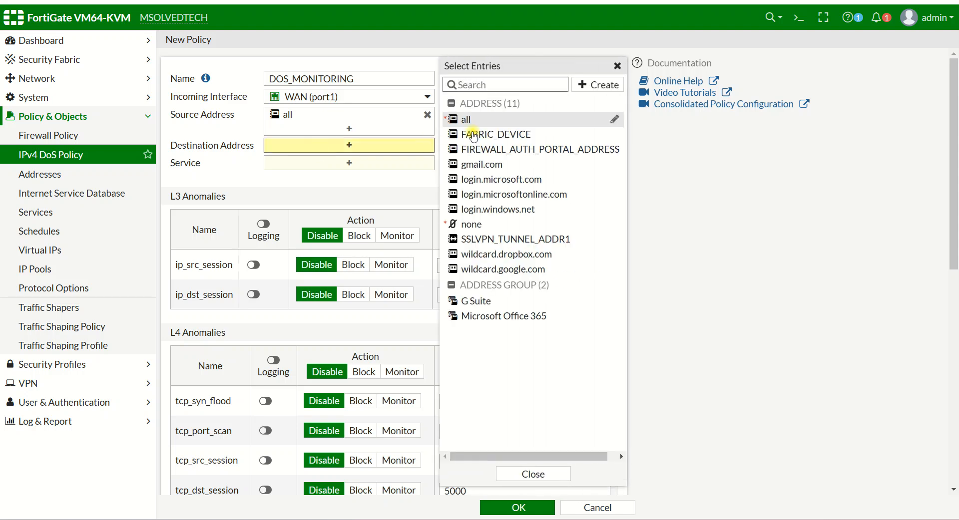
click(466, 119)
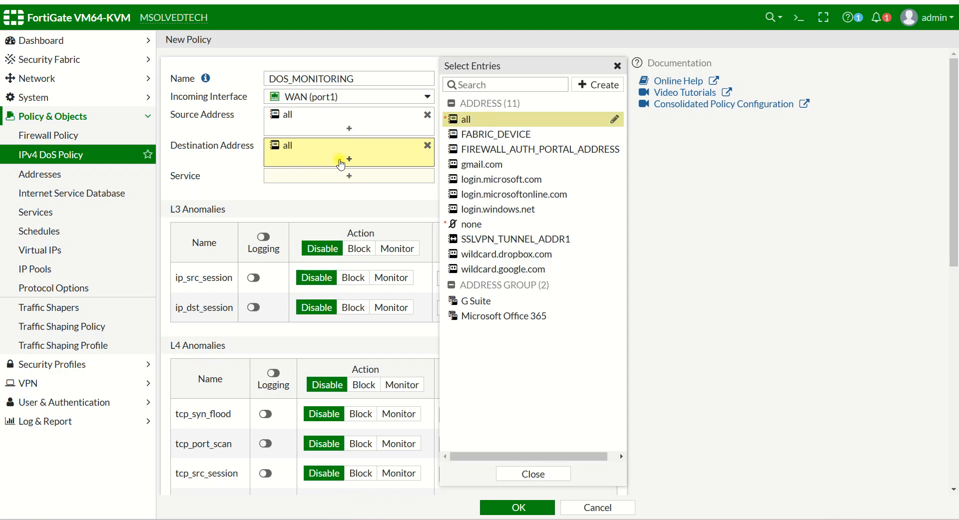
mouse_move(354, 164)
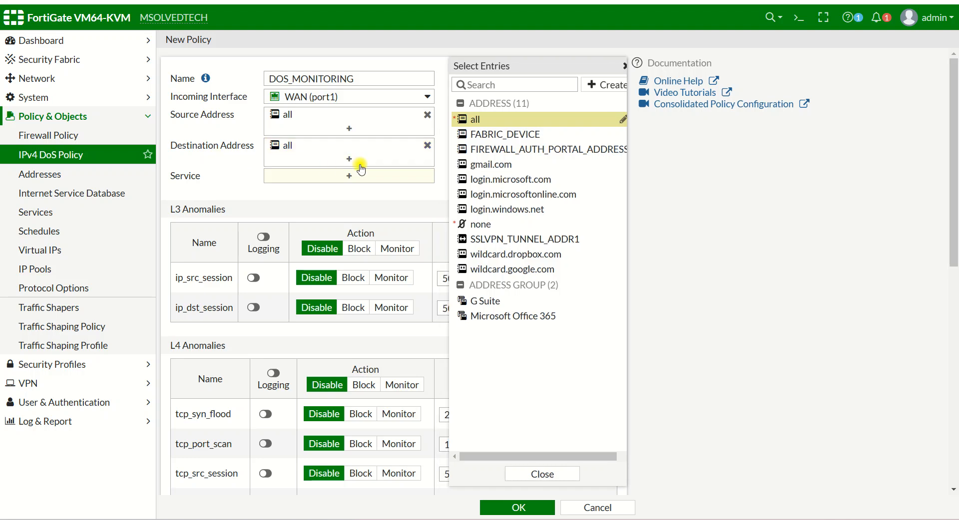
click(350, 183)
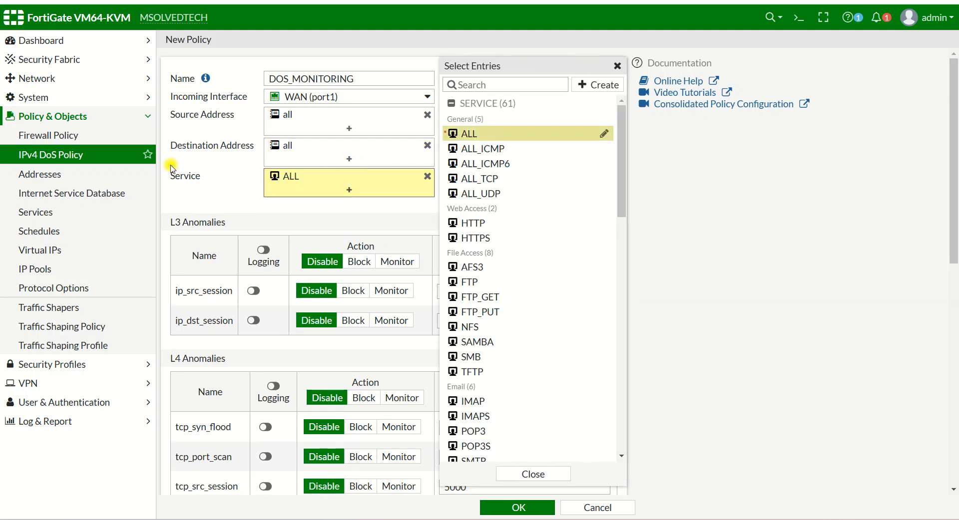
mouse_move(196, 202)
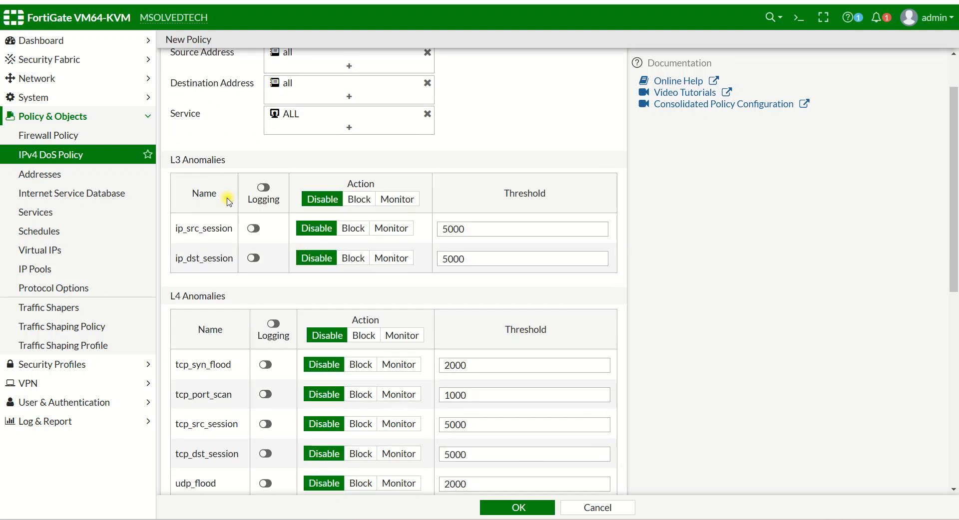
mouse_move(187, 201)
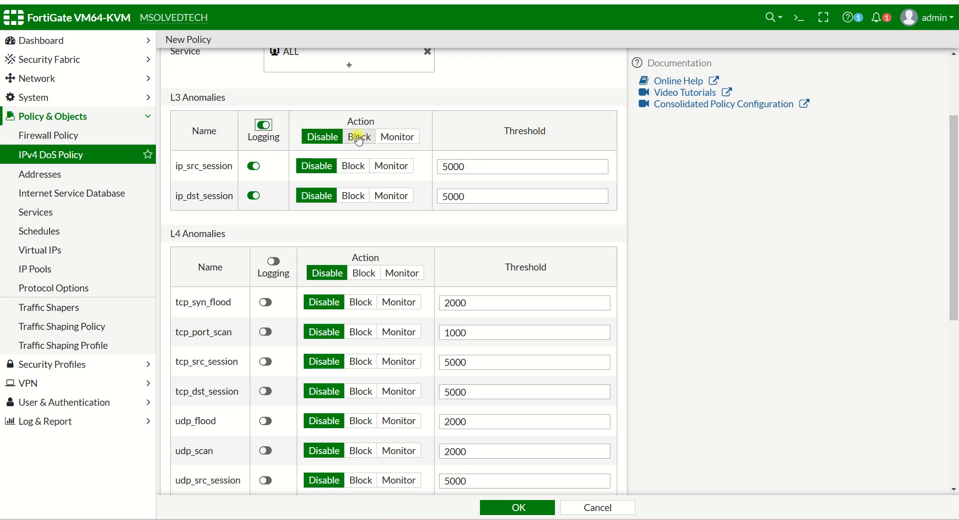
- Set L3 anomalies to block, enable logging for all L4 anomalies and review default thresholds
click(359, 137)
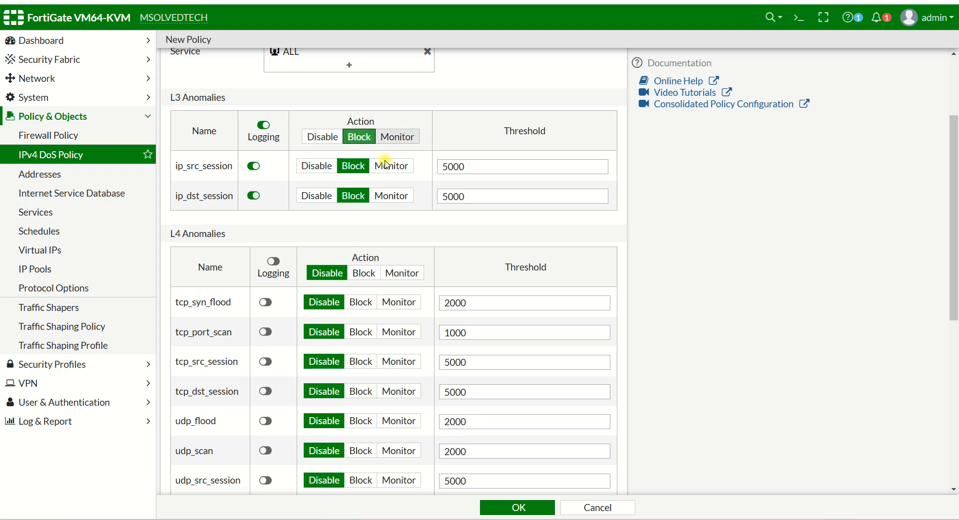
mouse_move(272, 263)
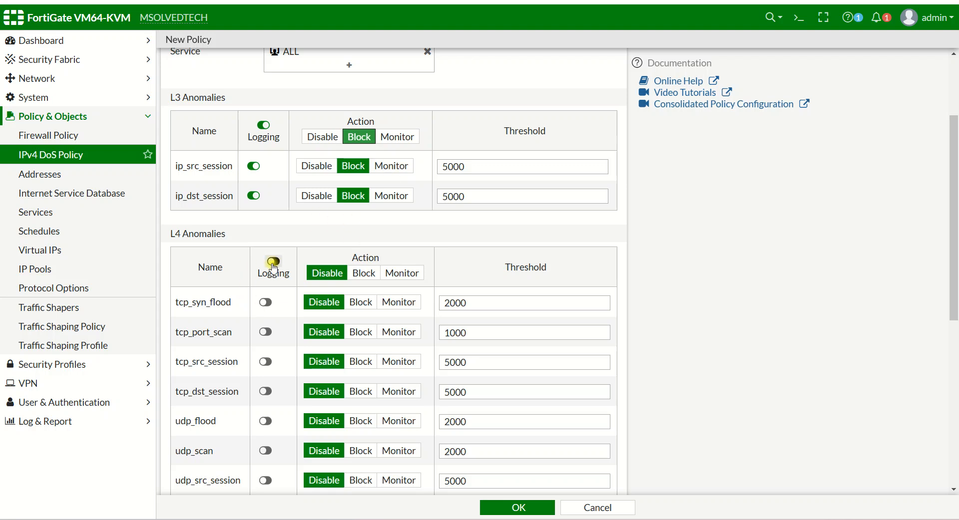
click(273, 262)
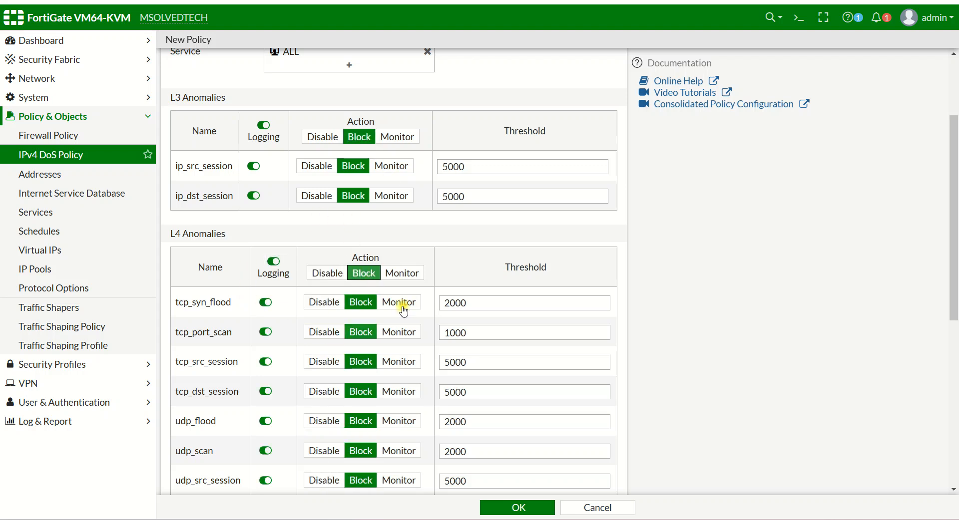
scroll(down, 3)
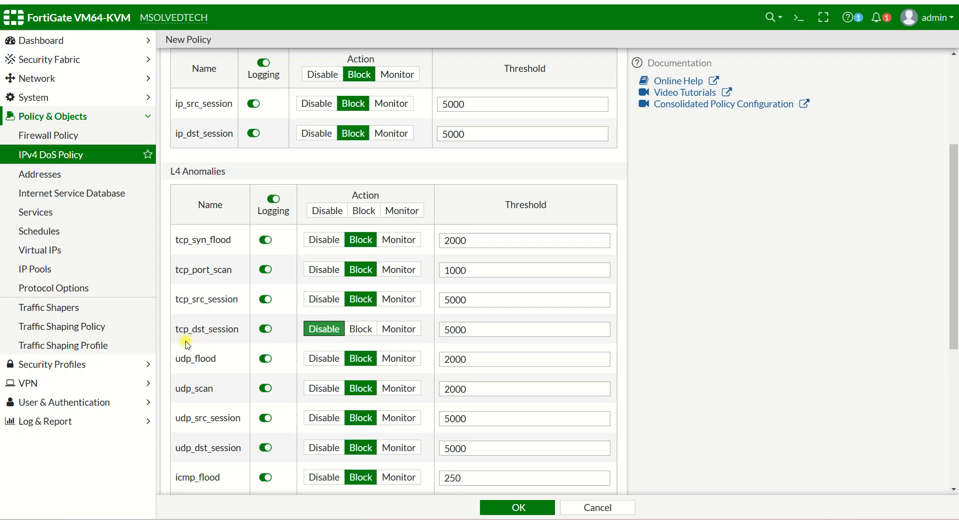
scroll(down, 3)
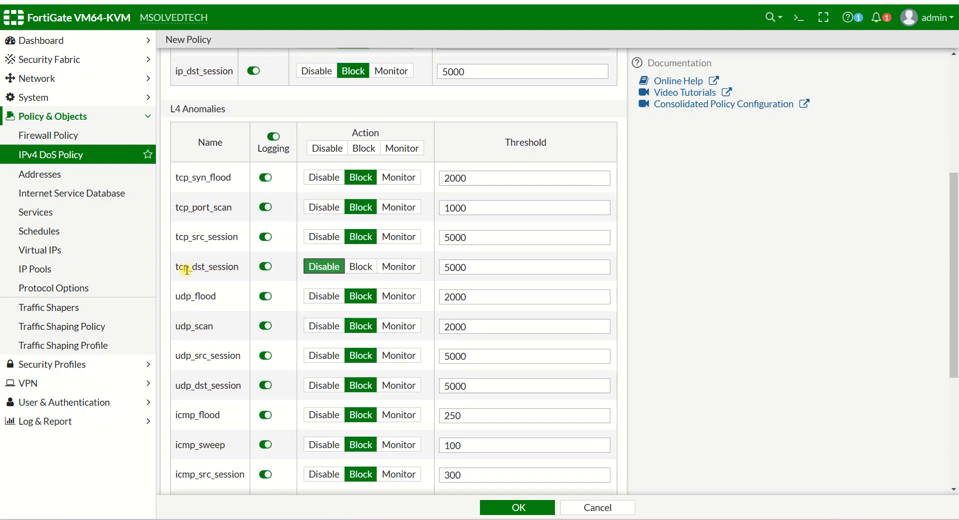
scroll(down, 3)
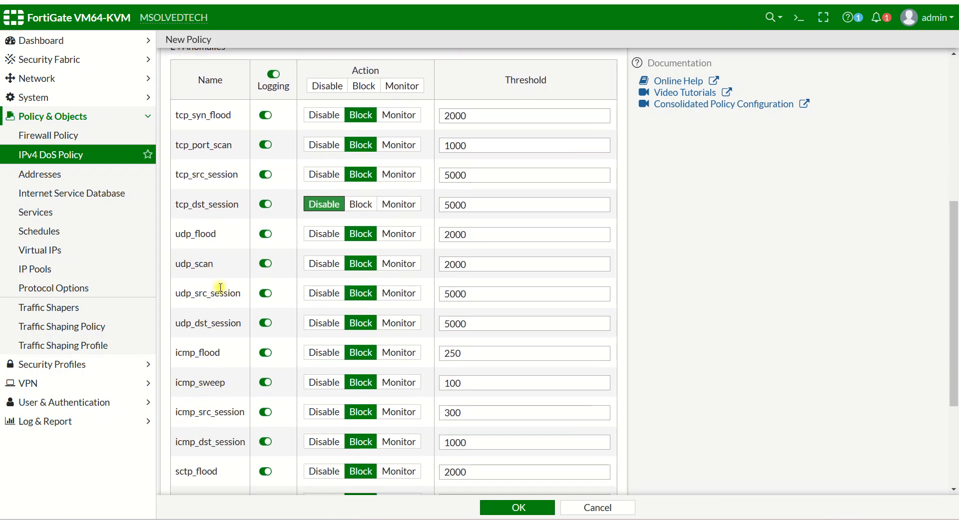
scroll(down, 3)
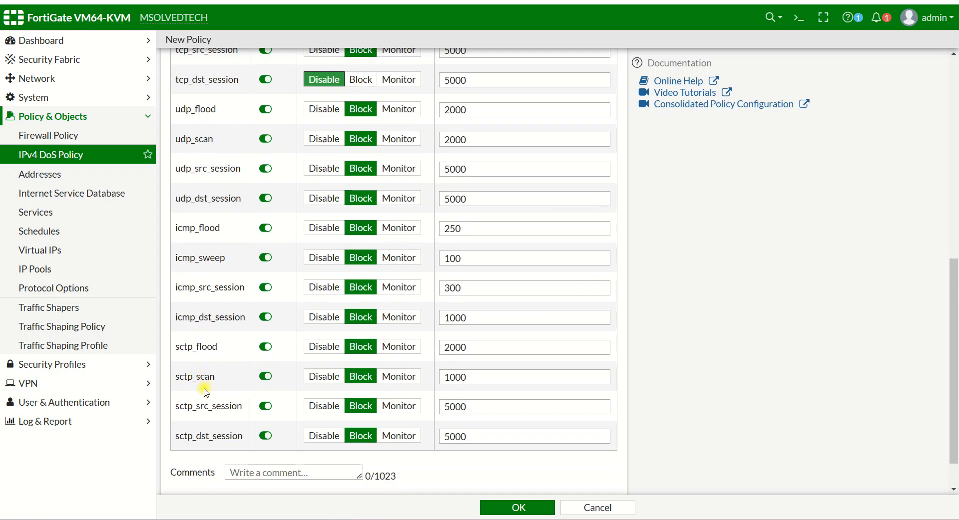
scroll(up, 3)
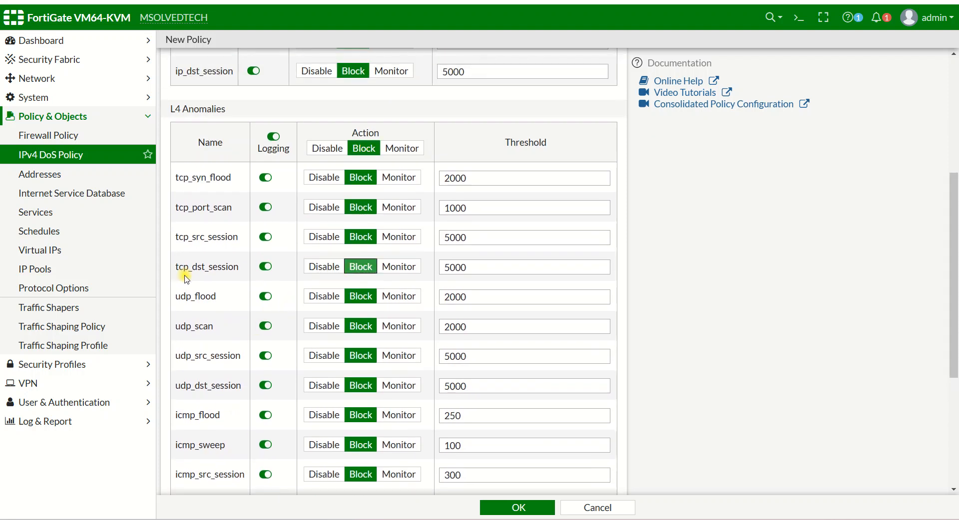
mouse_move(206, 278)
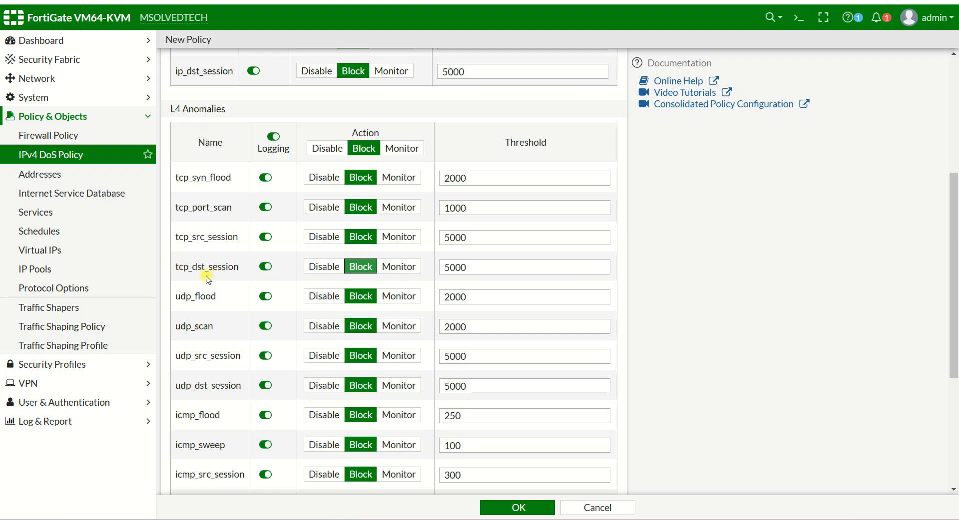
mouse_move(236, 329)
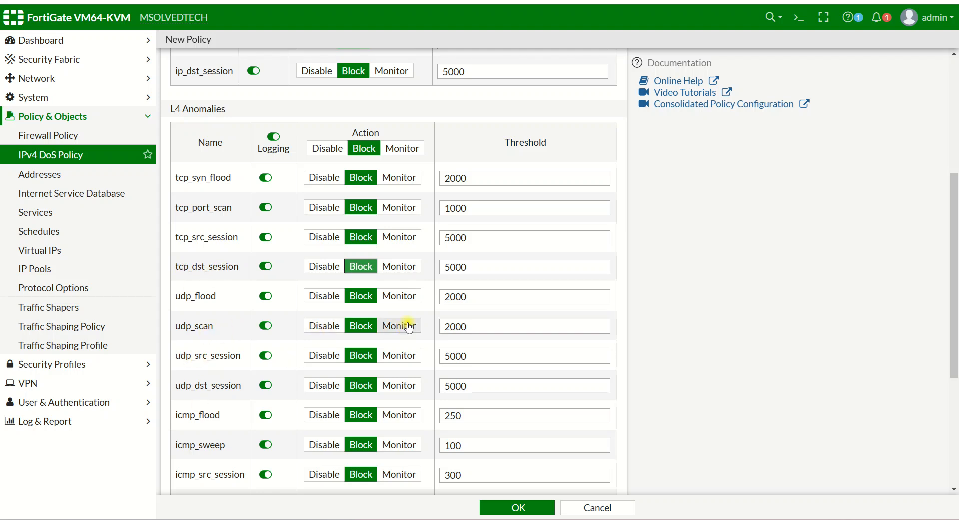
scroll(down, 3)
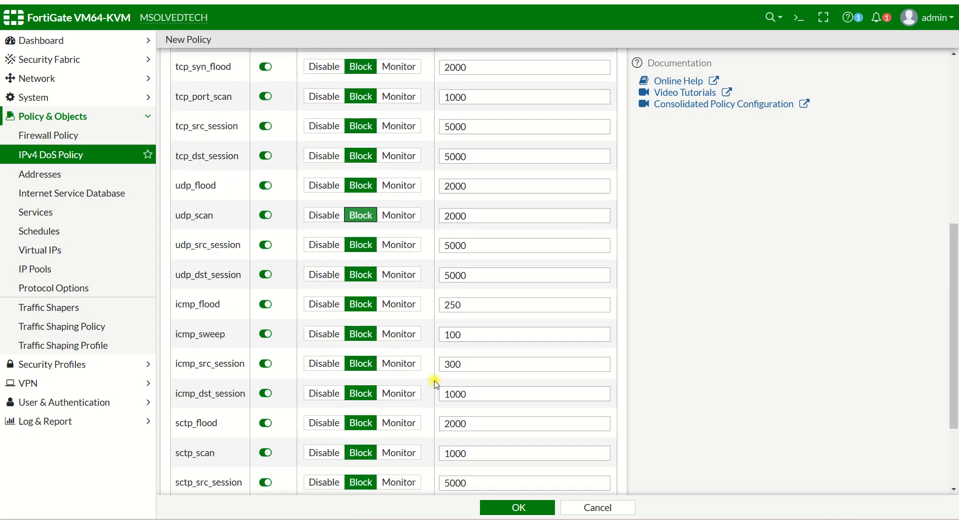
scroll(up, 3)
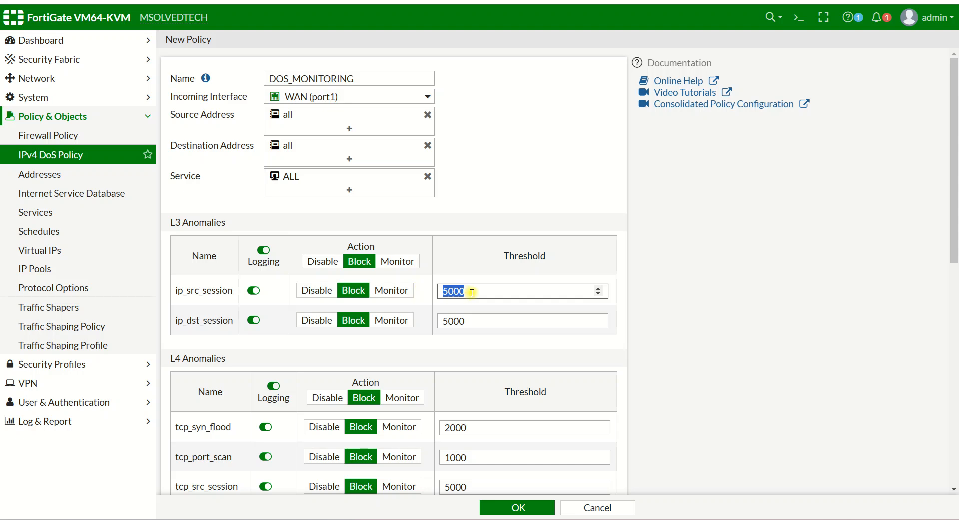
mouse_move(444, 281)
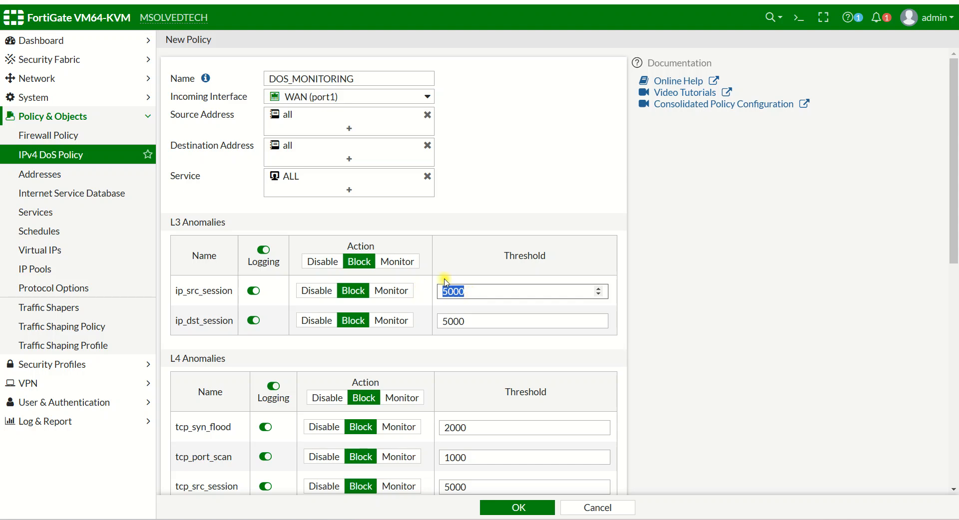
scroll(down, 3)
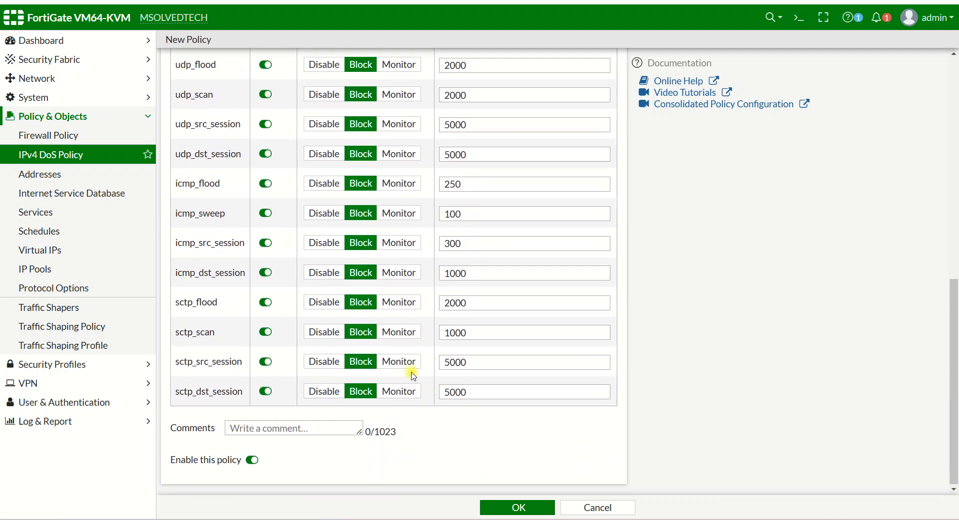
scroll(up, 3)
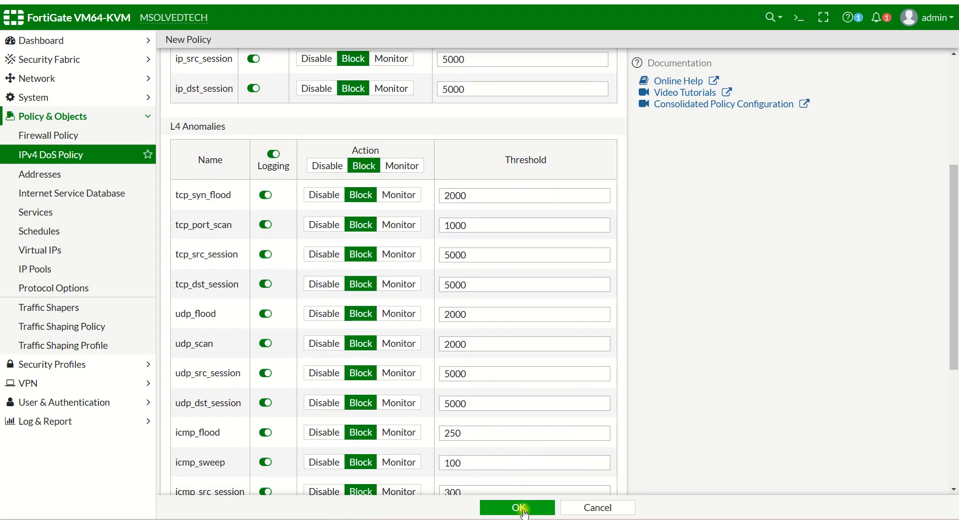
- Save the DOS_MONITORING policy and view the still-empty Anomaly log
click(517, 507)
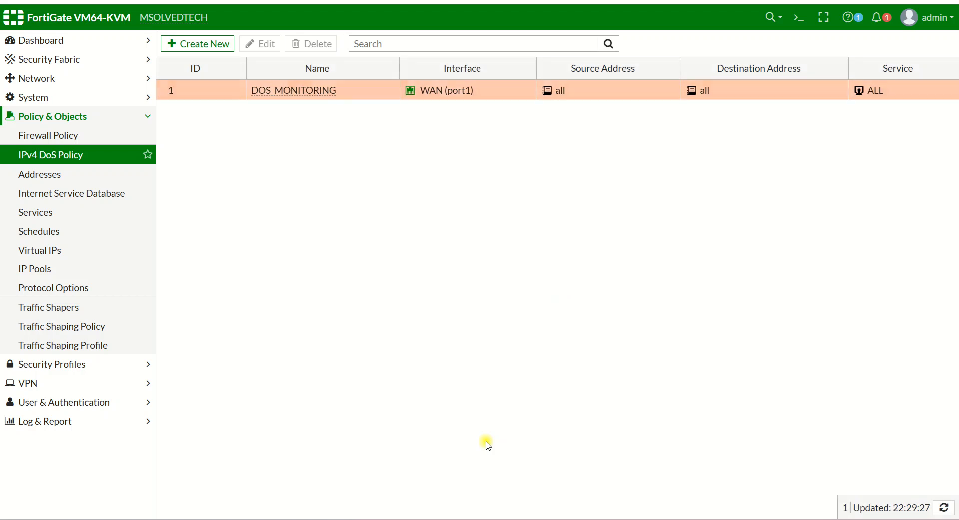
mouse_move(226, 130)
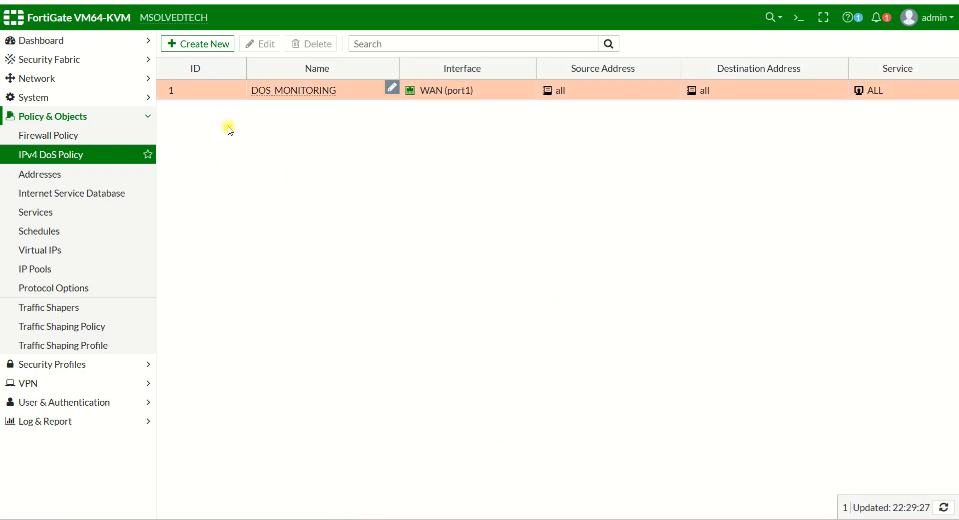
mouse_move(28, 383)
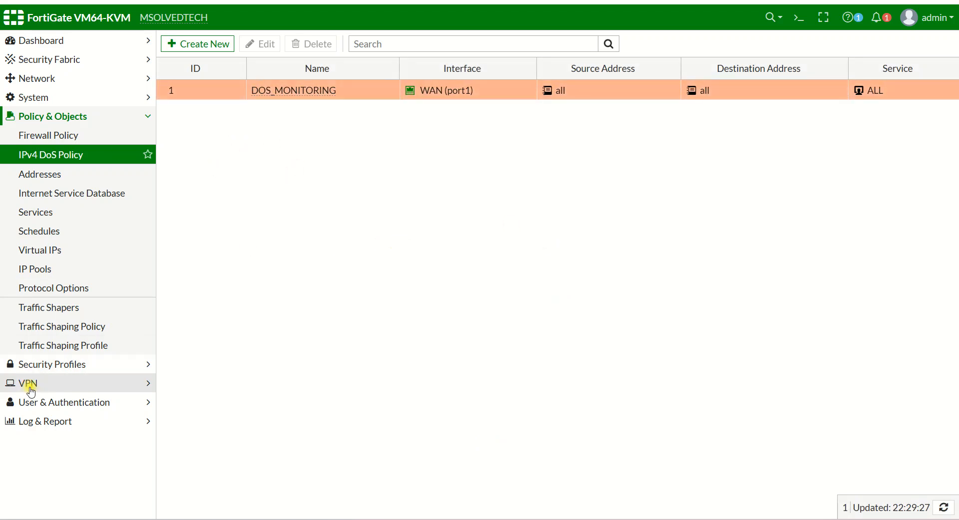
click(46, 421)
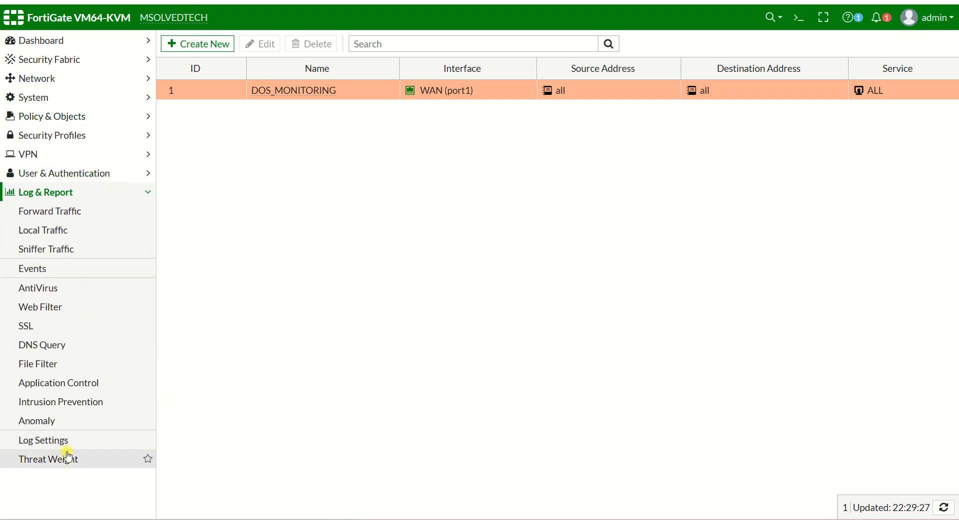
click(37, 421)
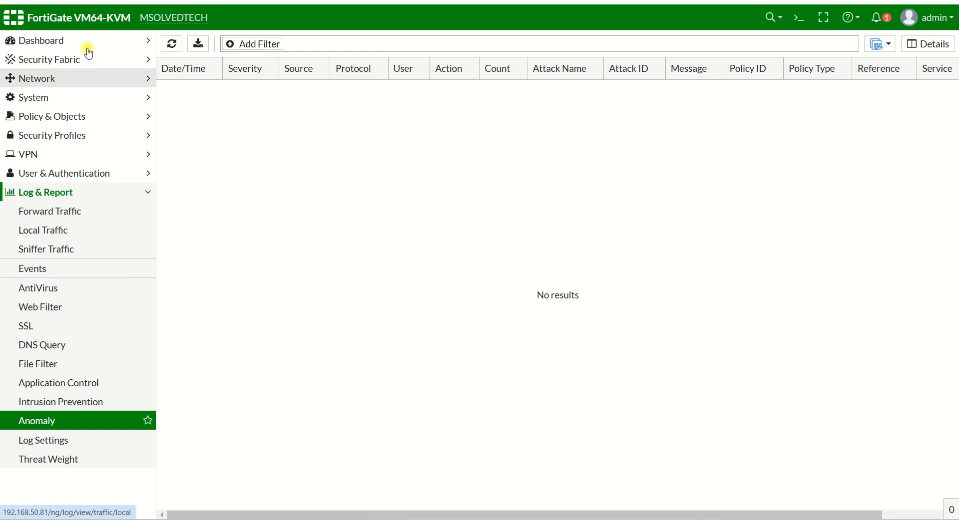
- Show the Network dashboard
click(41, 40)
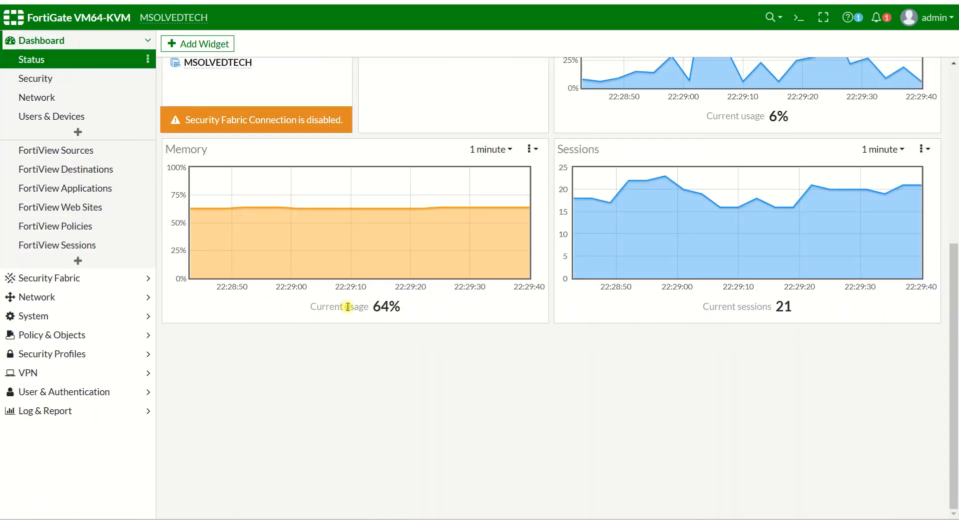
click(38, 98)
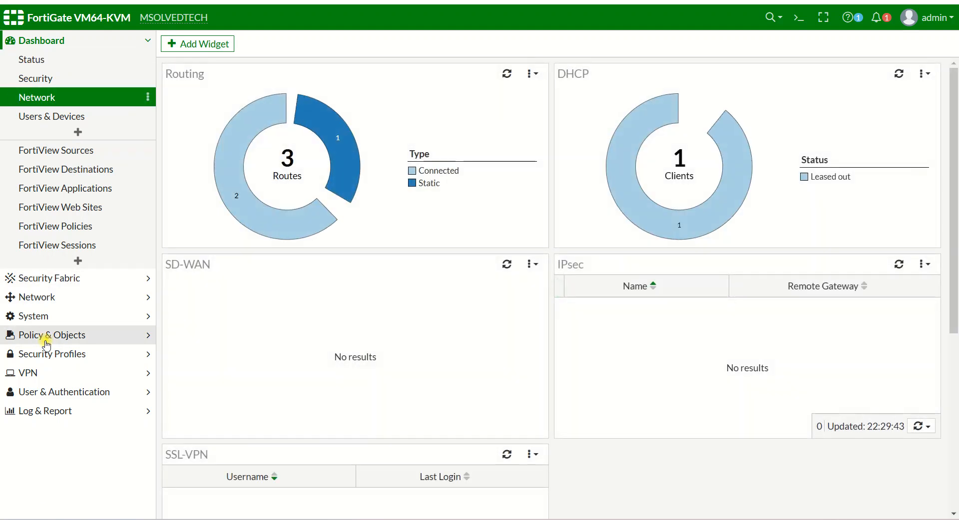
mouse_move(61, 392)
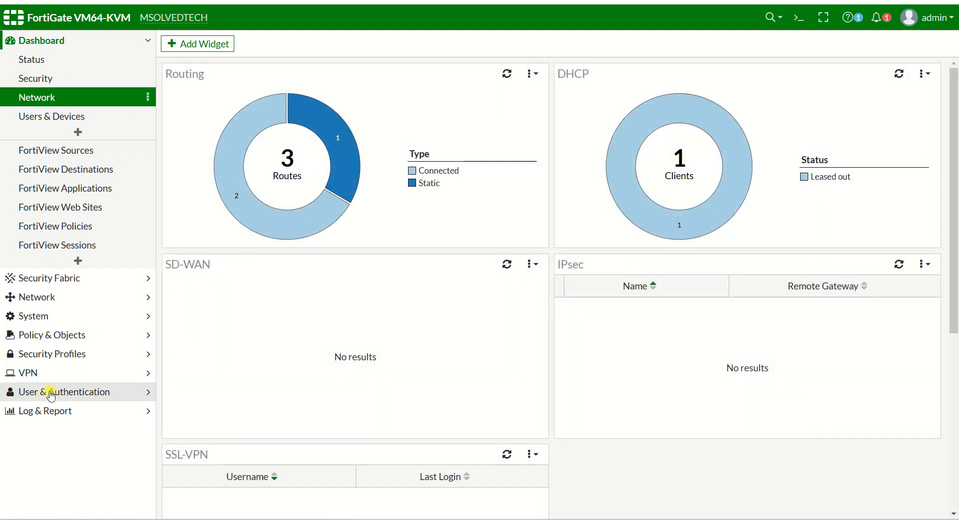
- Expand the User & Authentication and Security Profiles menu sections
click(54, 136)
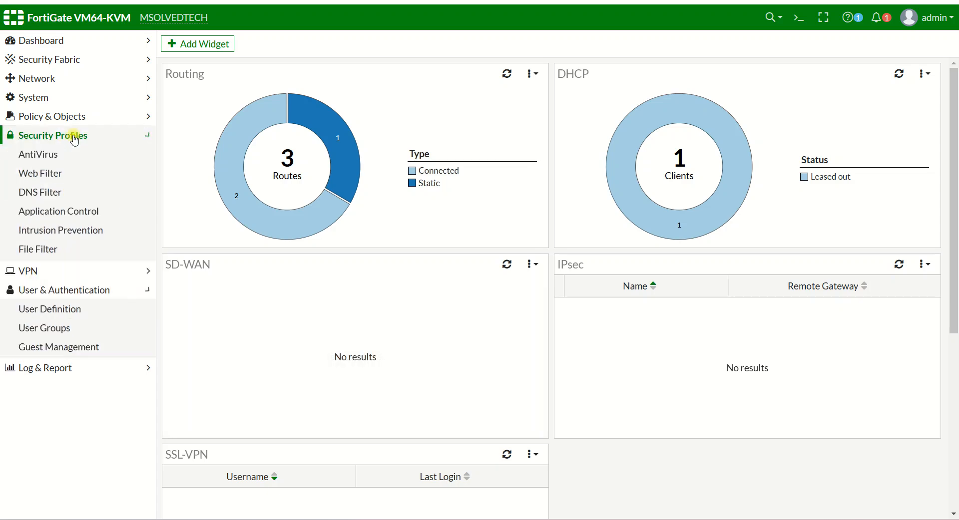
click(61, 136)
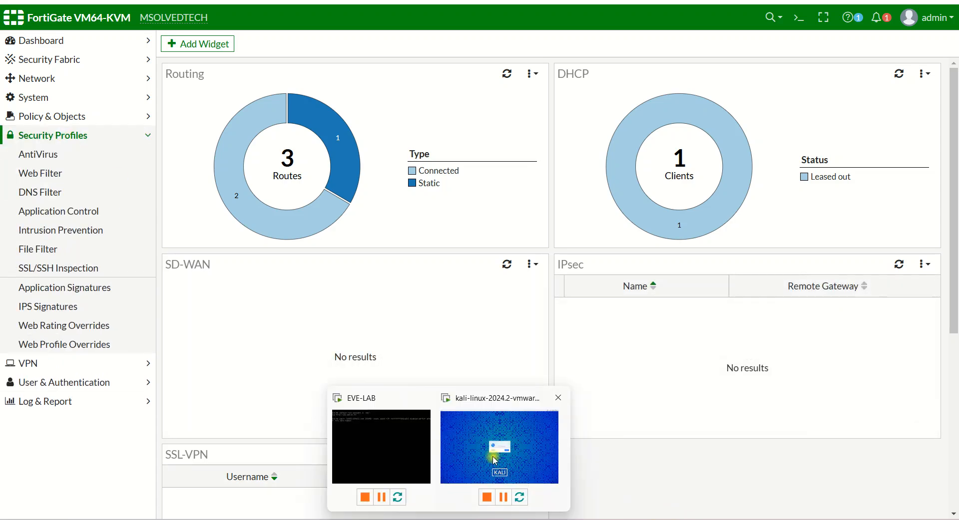
- Switch to the Kali Linux VM and sign in as user kali
click(498, 447)
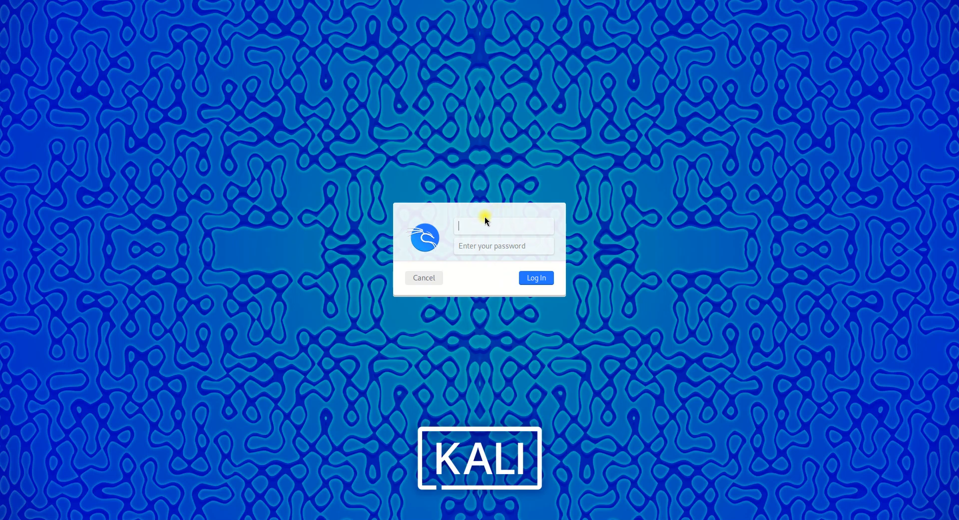
text(kali)
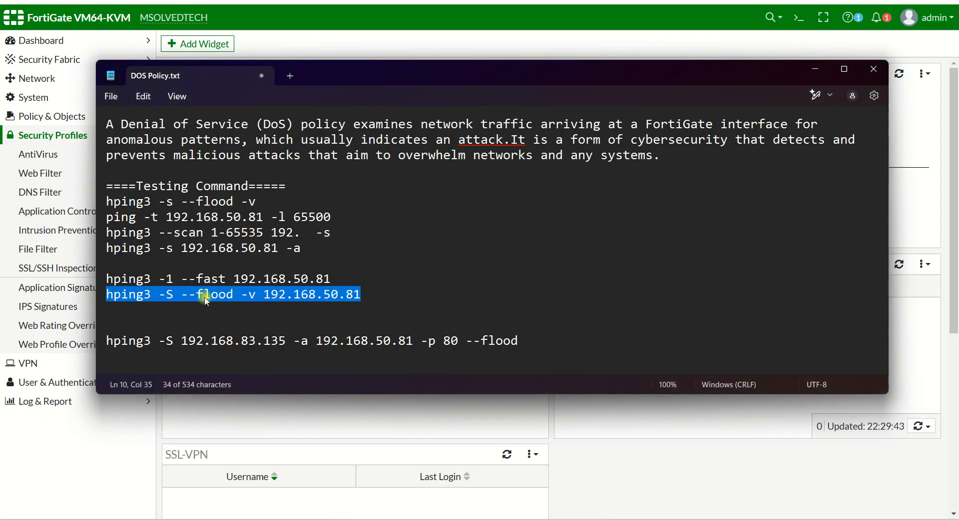
- Copy the line 'hping3 -S --flood -V 192.168.50.81' from the DOS Policy notes
right_click(205, 295)
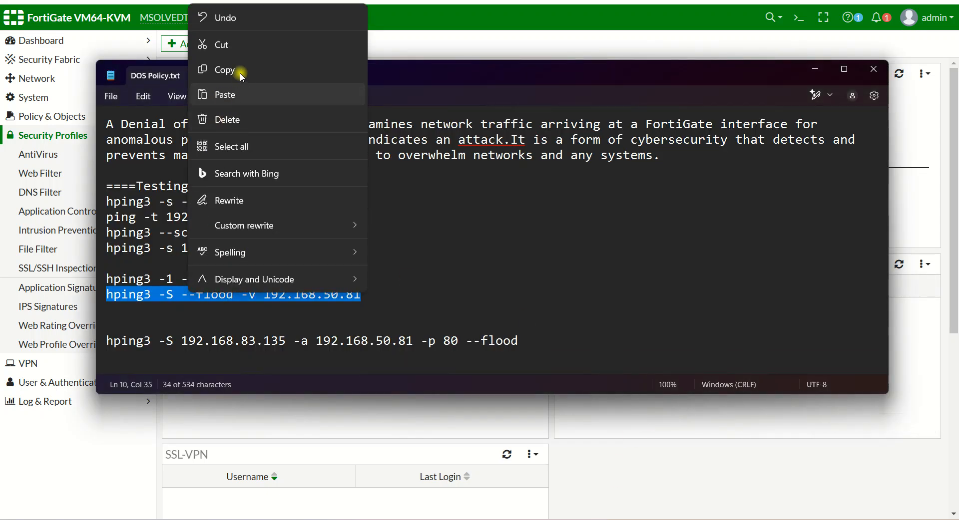
click(224, 70)
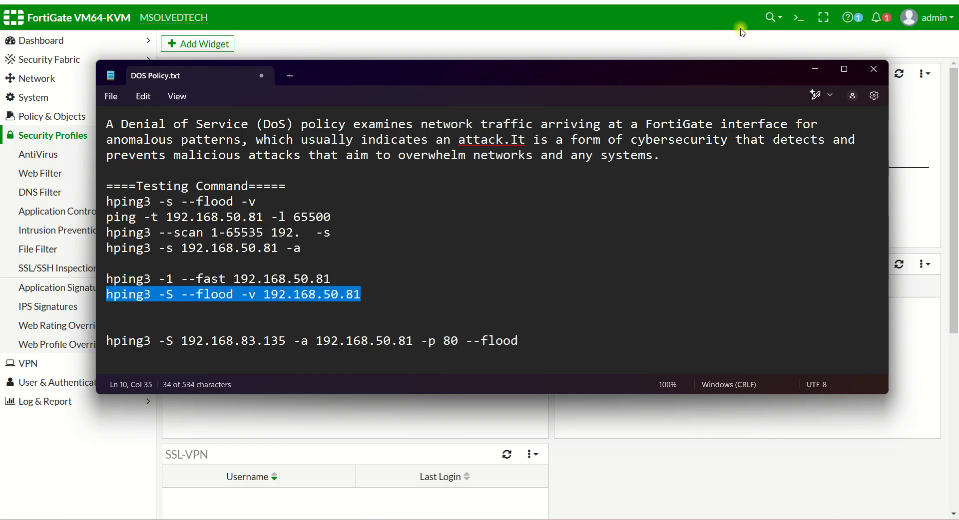
click(873, 68)
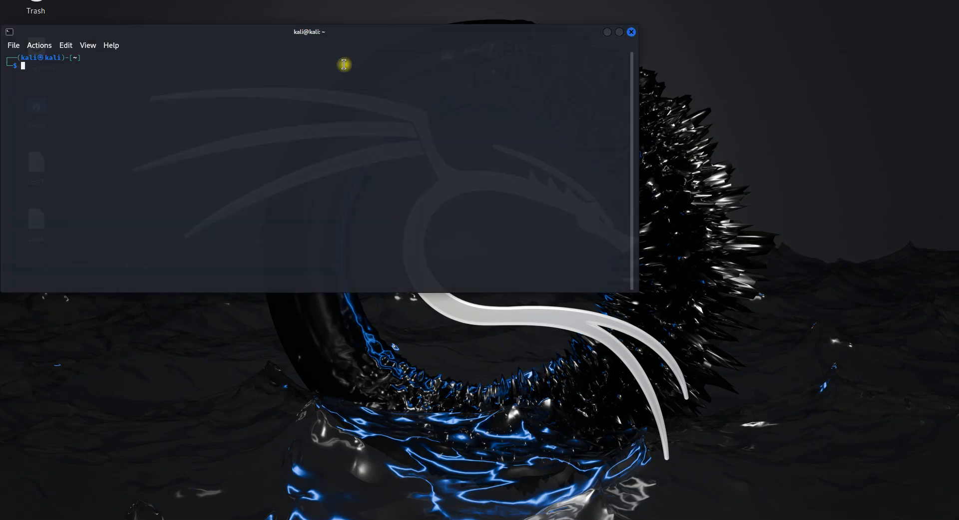
- Centre the terminal and get a root shell with sudo su
drag(308, 32, 485, 29)
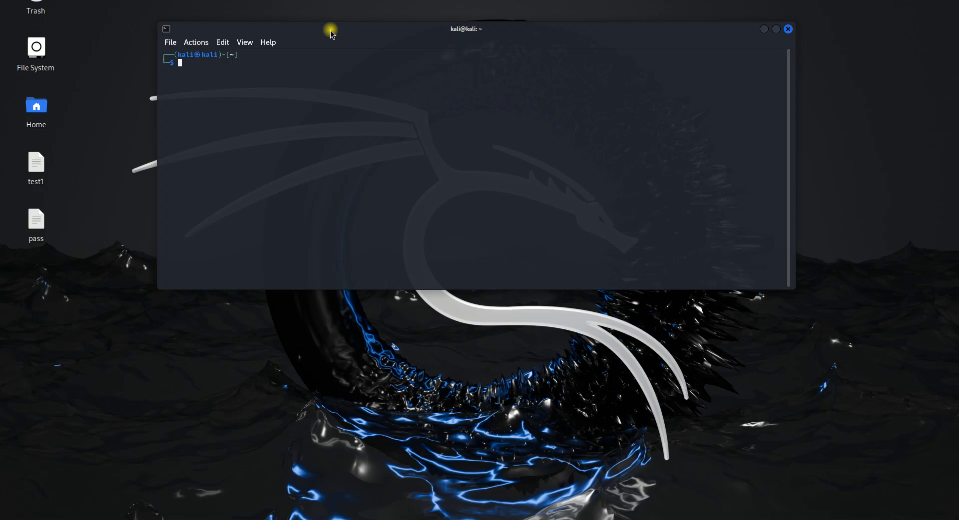
text(ks)
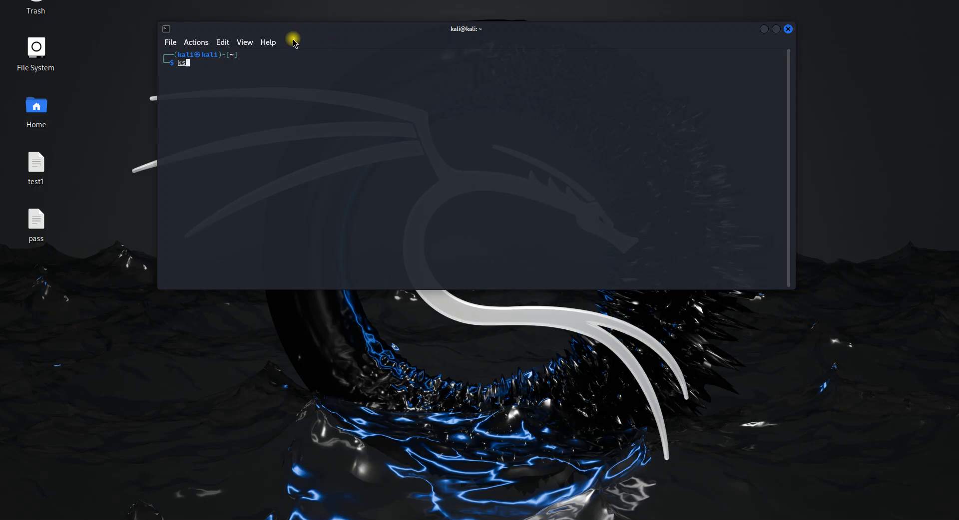
text(sudo su)
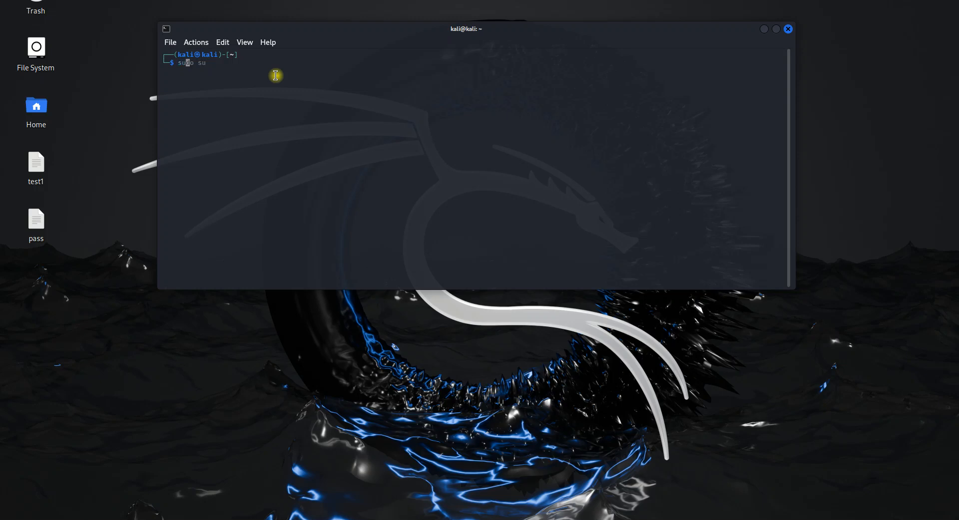
key(Return)
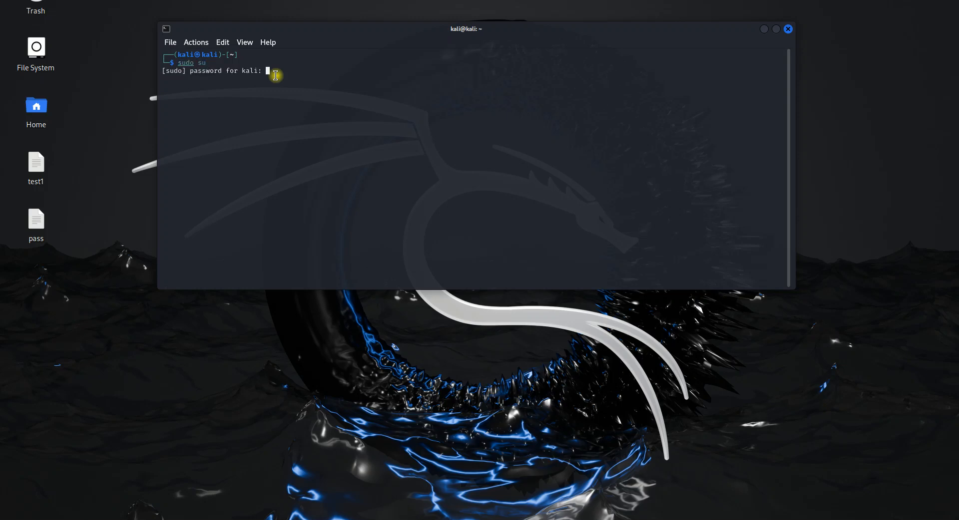
key(Return)
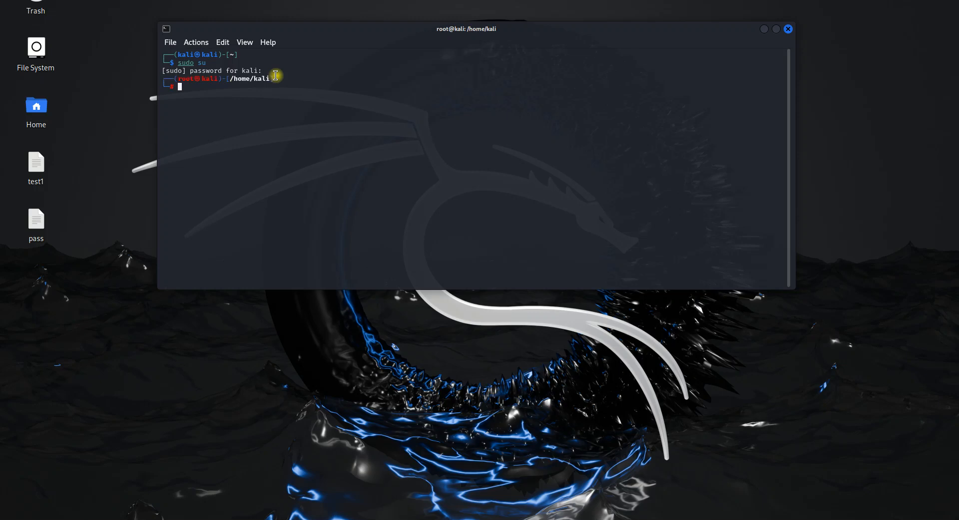
- Ping 192.168.50.81, then stop it after five replies with Ctrl+C
text(ping -S --flood -V 192.168.50.81)
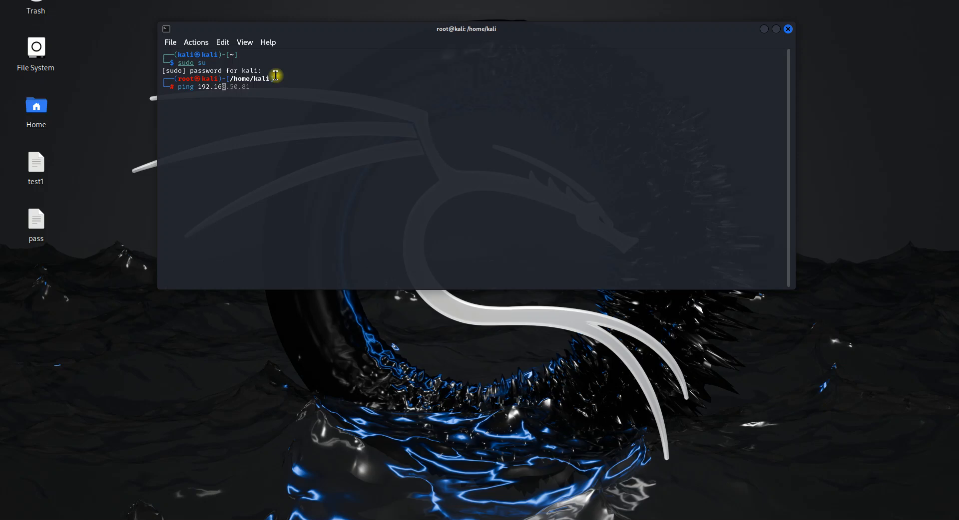
text(8.50.)
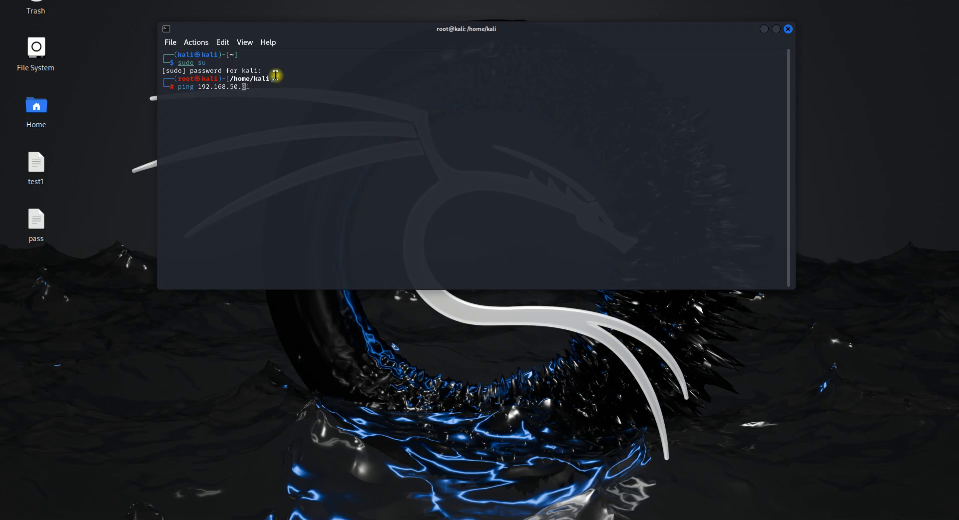
key(Return)
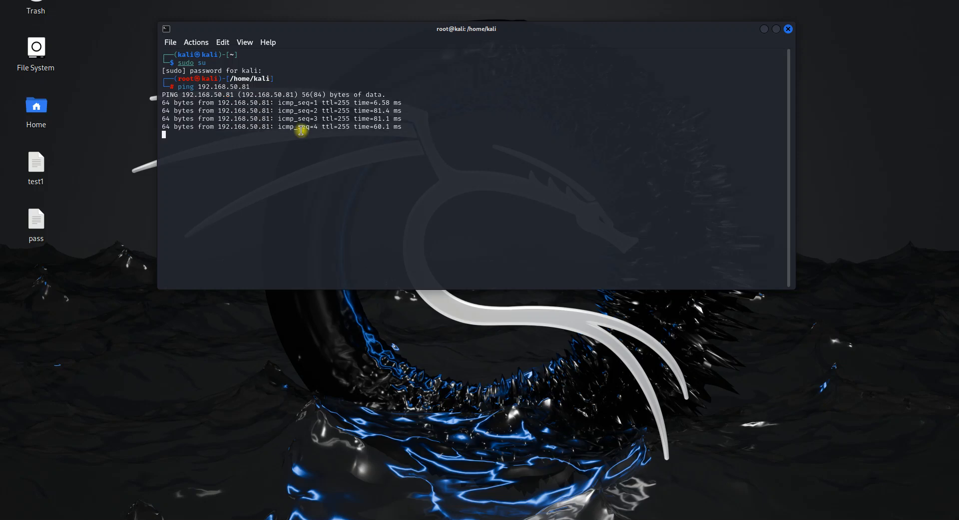
key(ctrl+c)
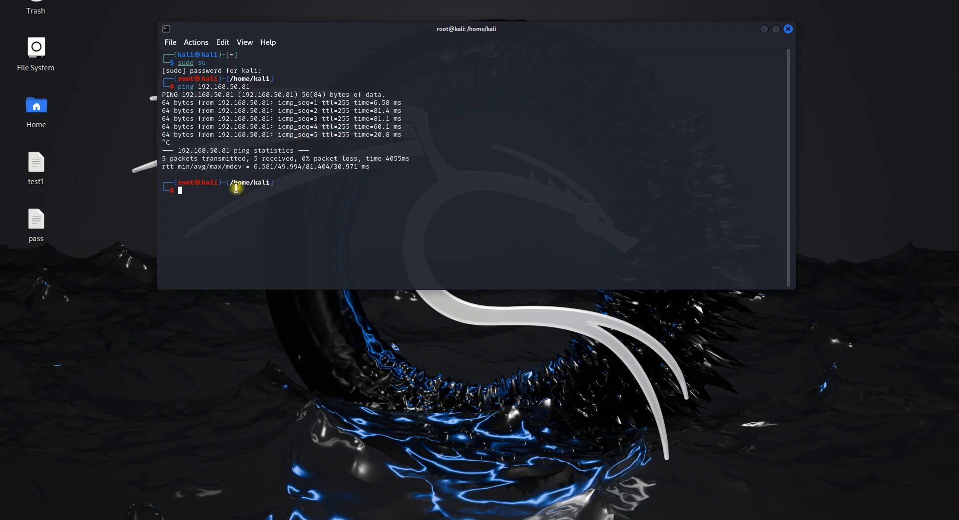
- Paste and run 'hping3 -S --flood -V 192.168.50.81', then rerun it
right_click(237, 190)
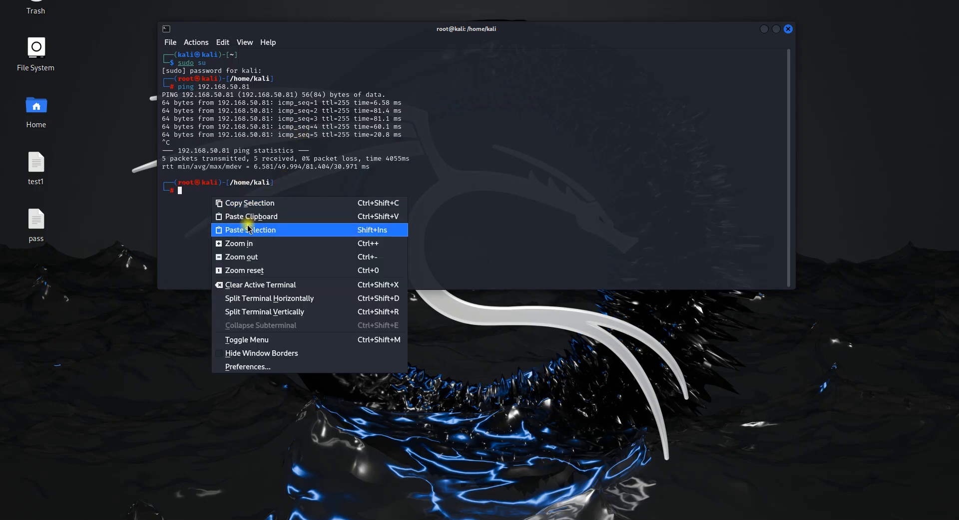
click(250, 229)
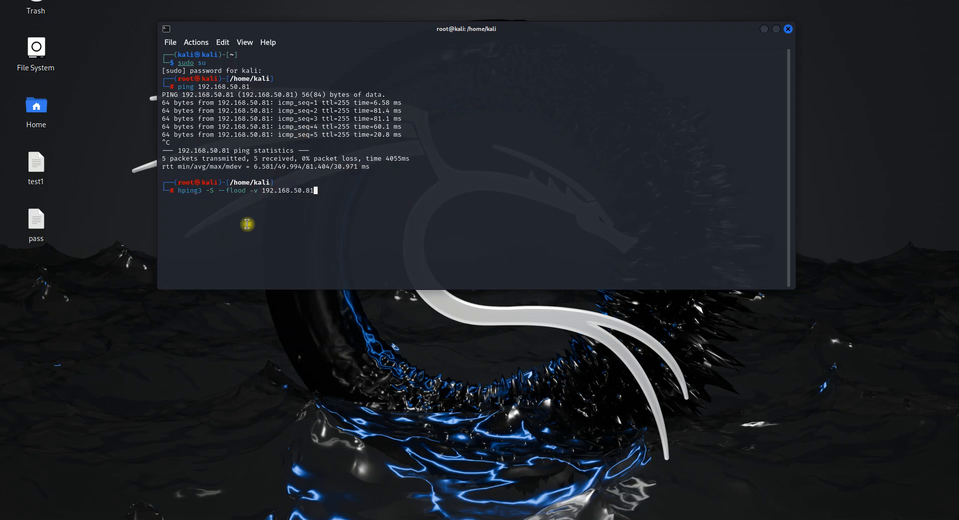
mouse_move(295, 224)
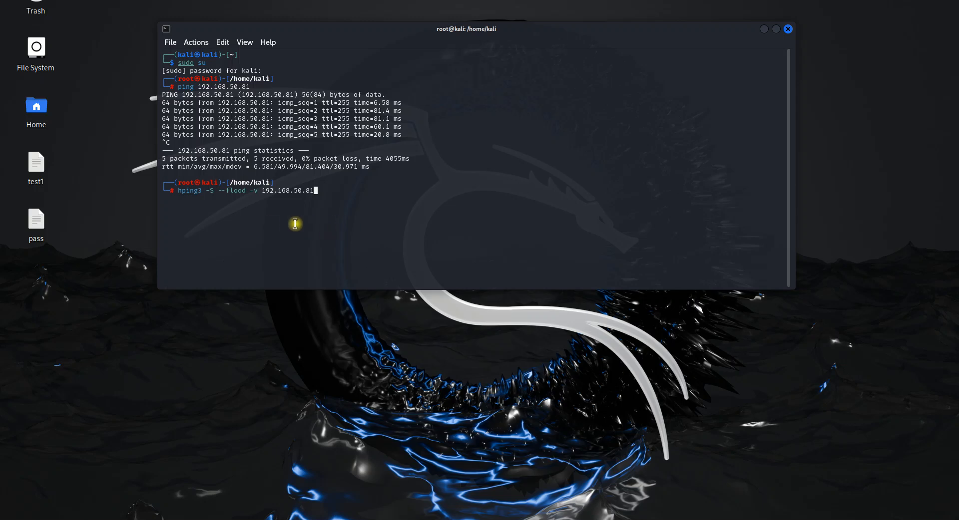
mouse_move(381, 195)
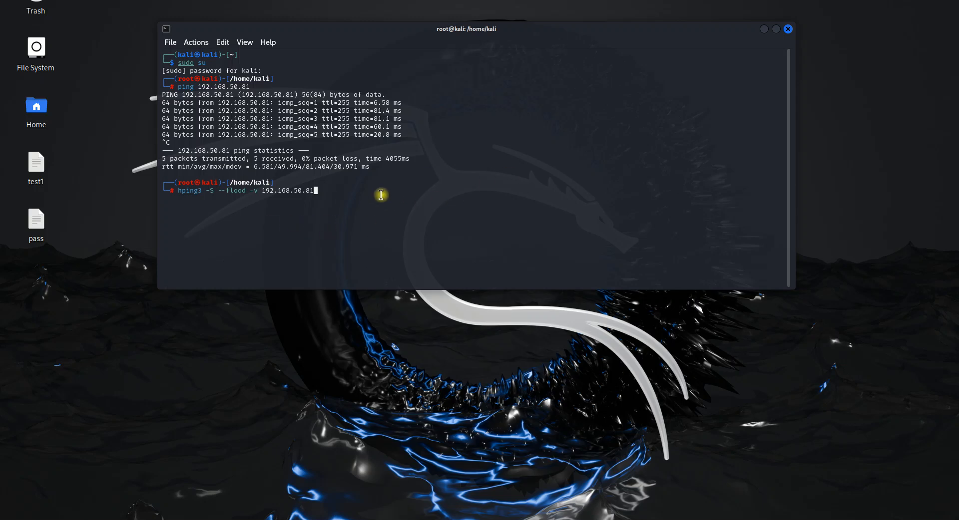
key(Return)
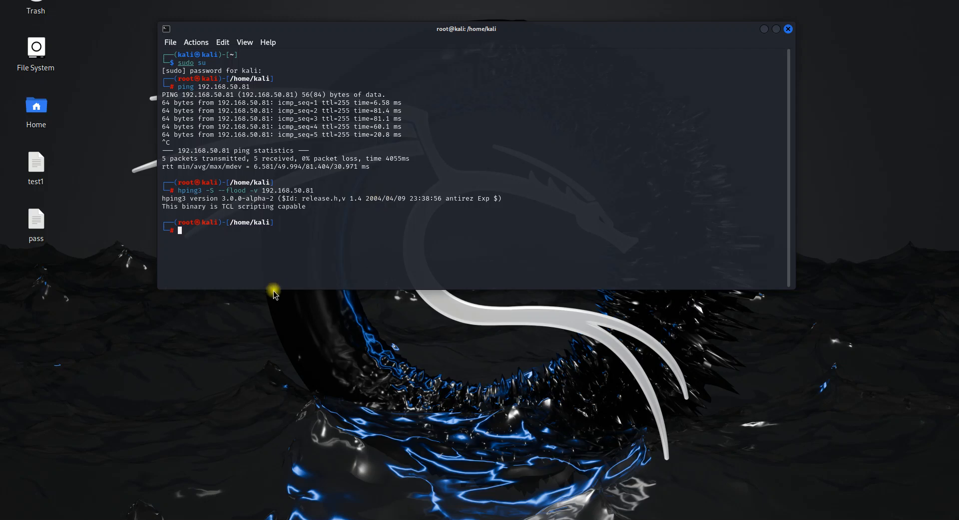
mouse_move(207, 234)
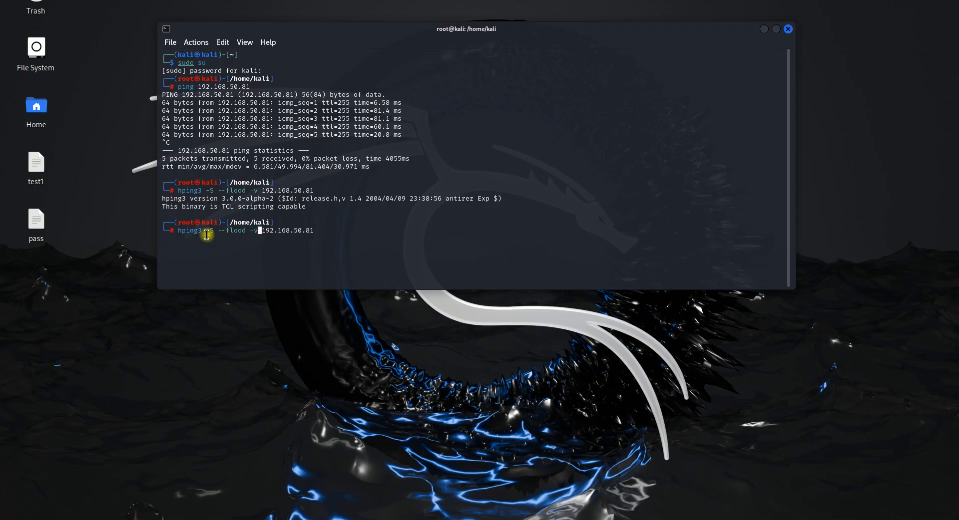
key(Return)
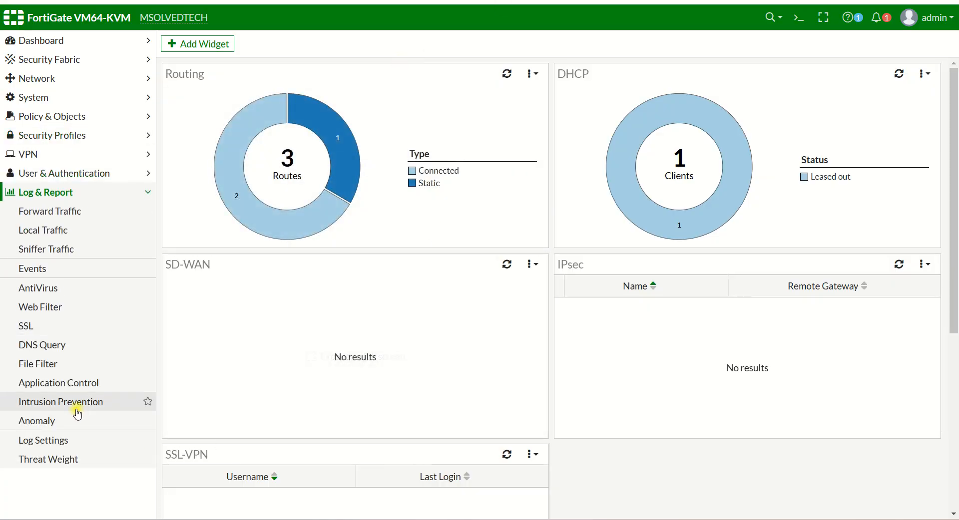
- View the Anomaly log's tcp_syn_flood and tcp_port_scan rows and show the syn flood details
click(36, 420)
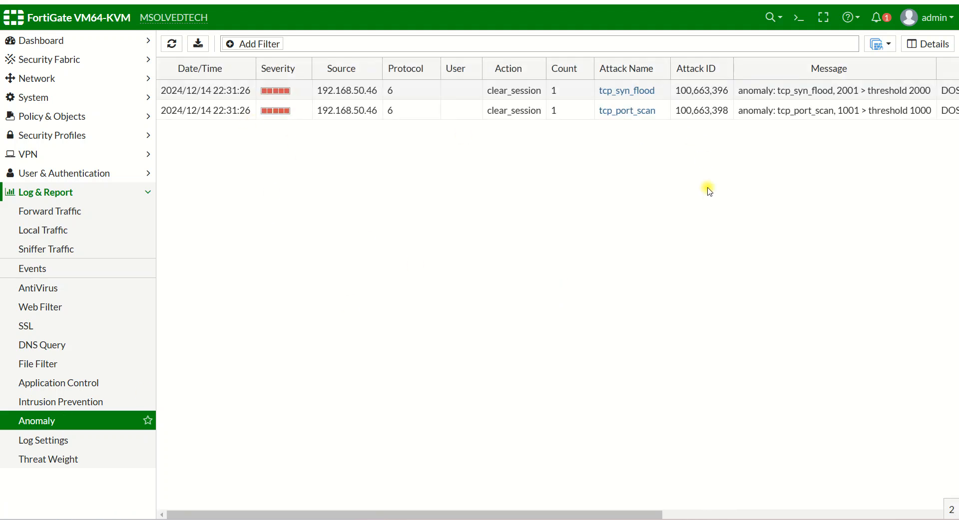
scroll(right, 3)
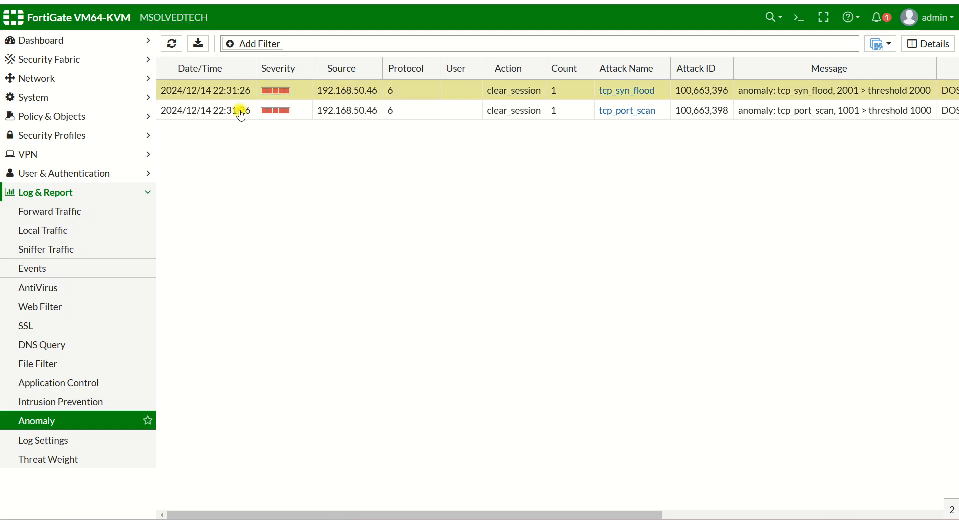
scroll(right, 3)
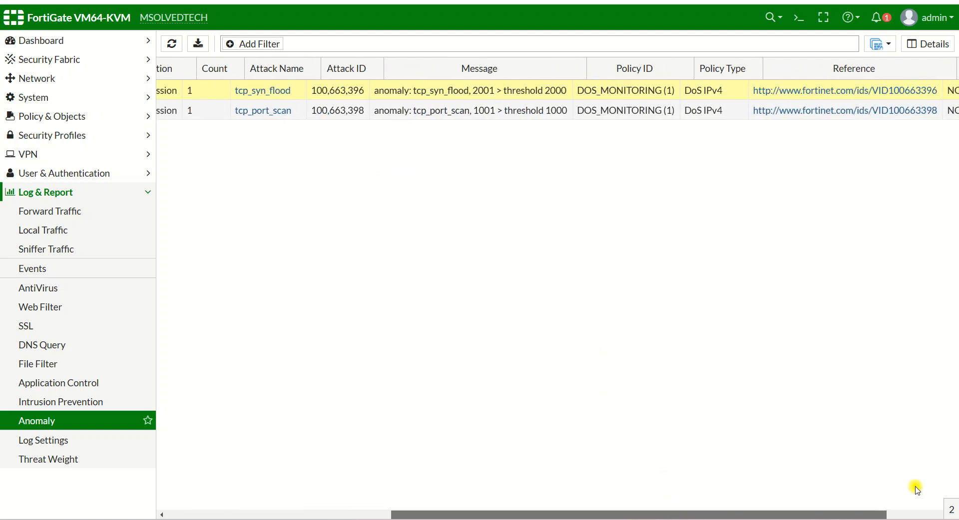
click(927, 44)
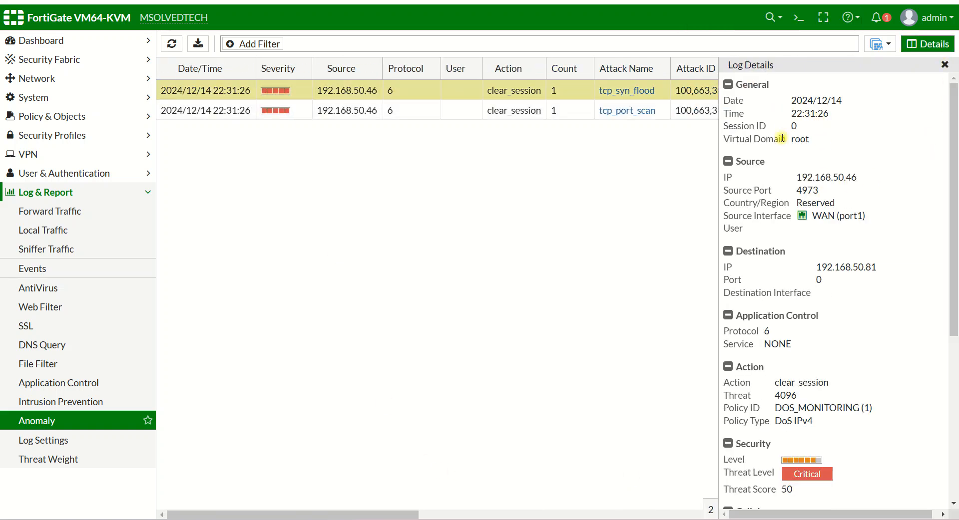
- Review the anomaly entries' Log Details — source IP, clear_session, Critical level, score 50 — then close the pane
double_click(833, 177)
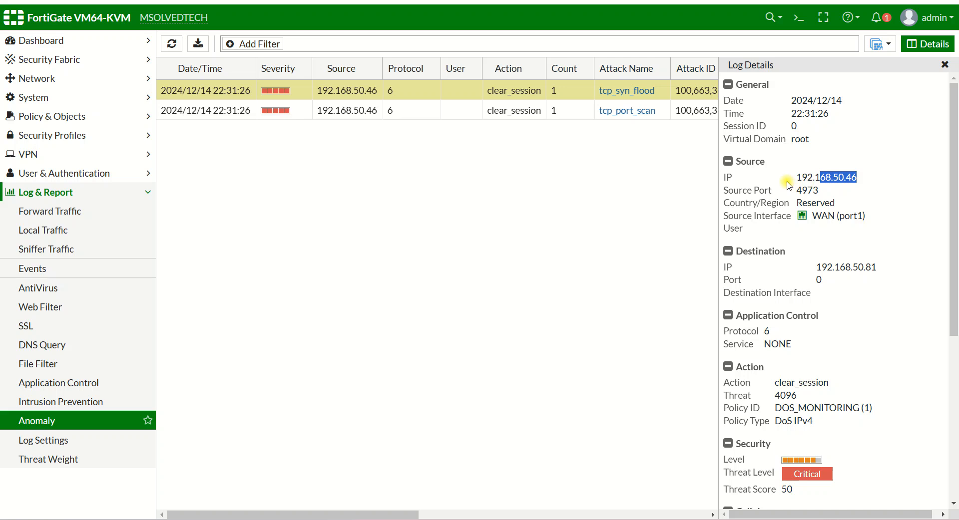
scroll(down, 3)
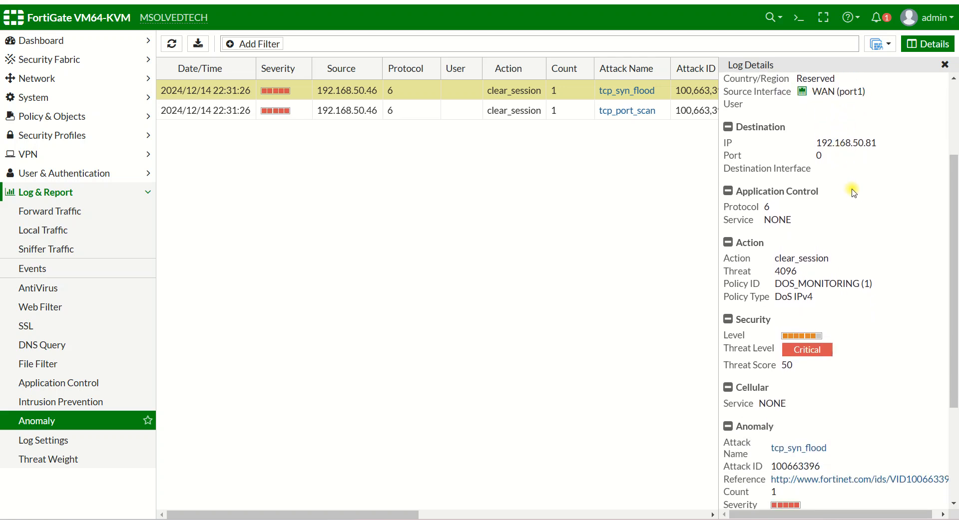
scroll(down, 3)
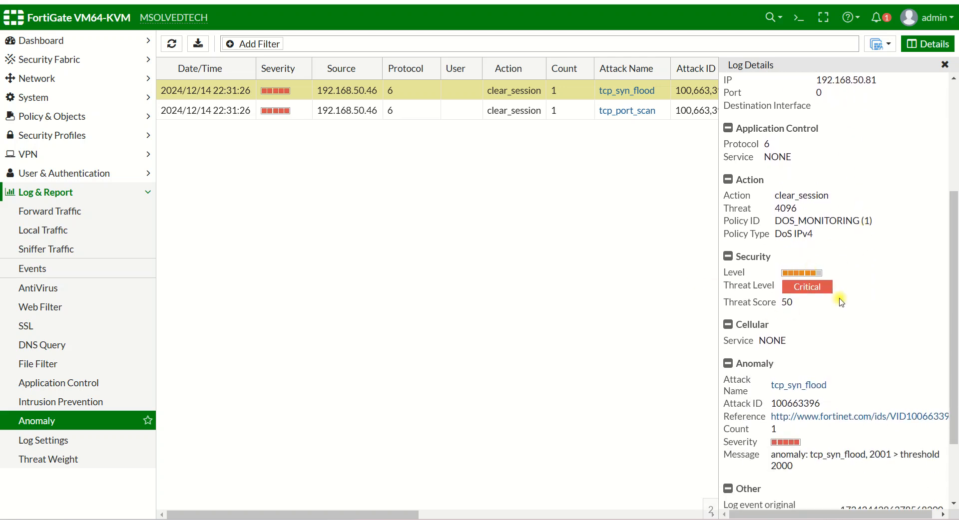
scroll(down, 3)
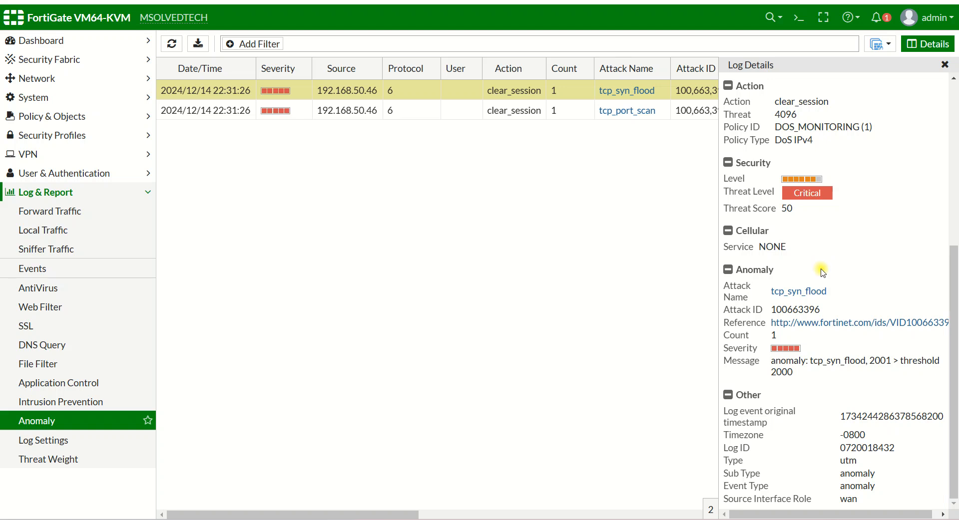
scroll(up, 3)
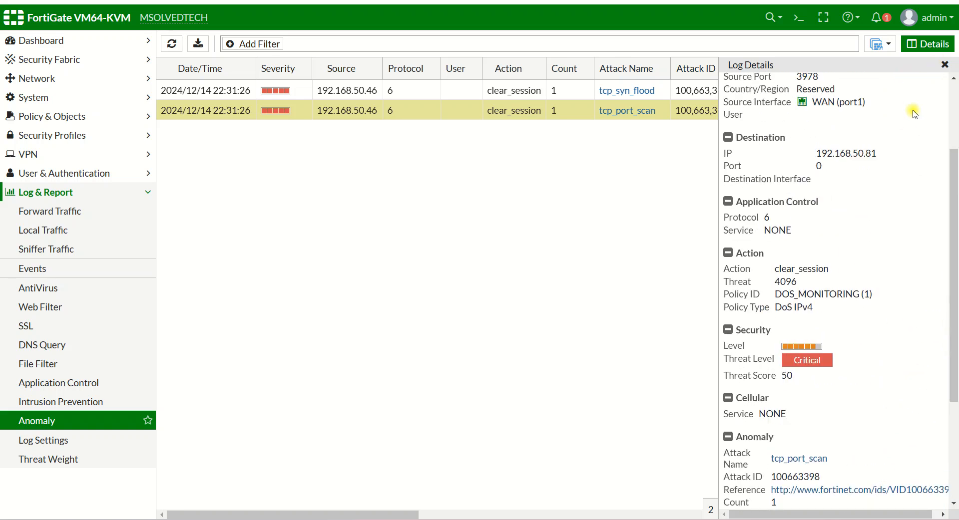
scroll(down, 3)
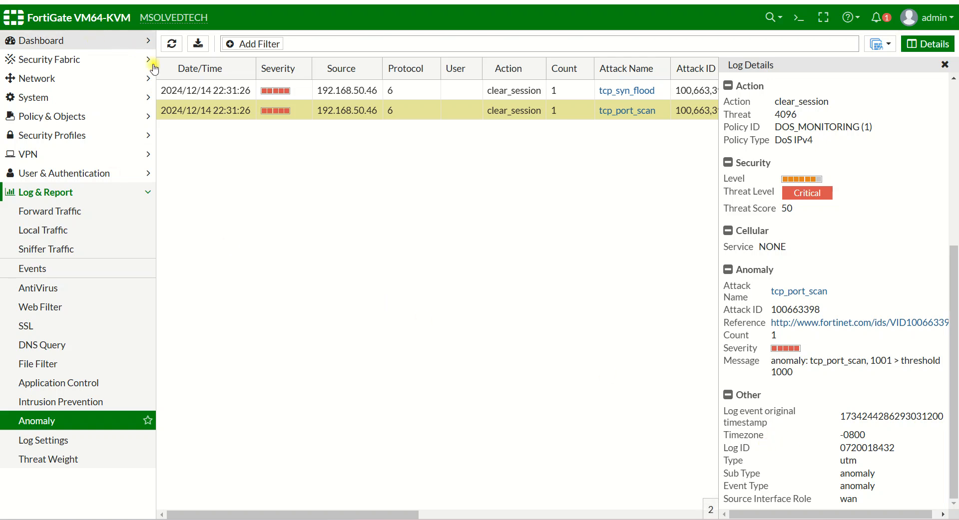
click(944, 65)
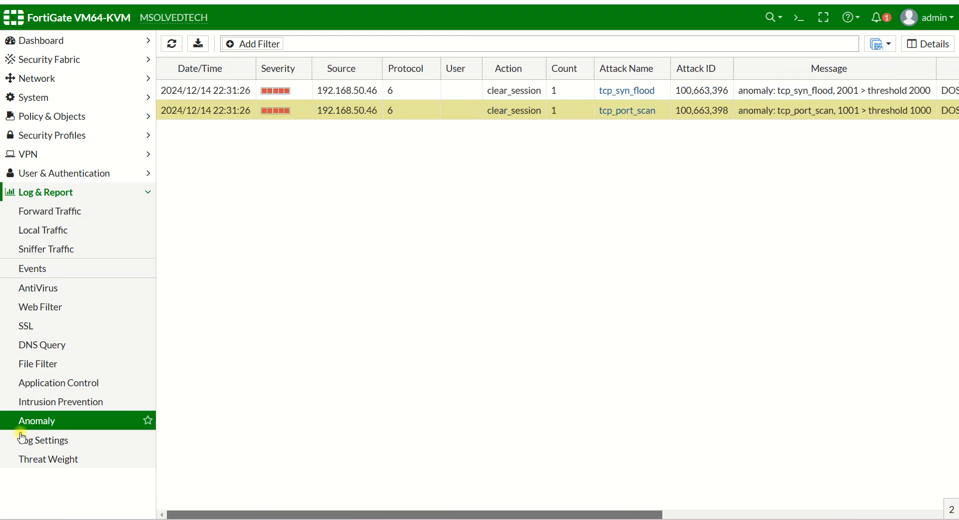
mouse_move(199, 68)
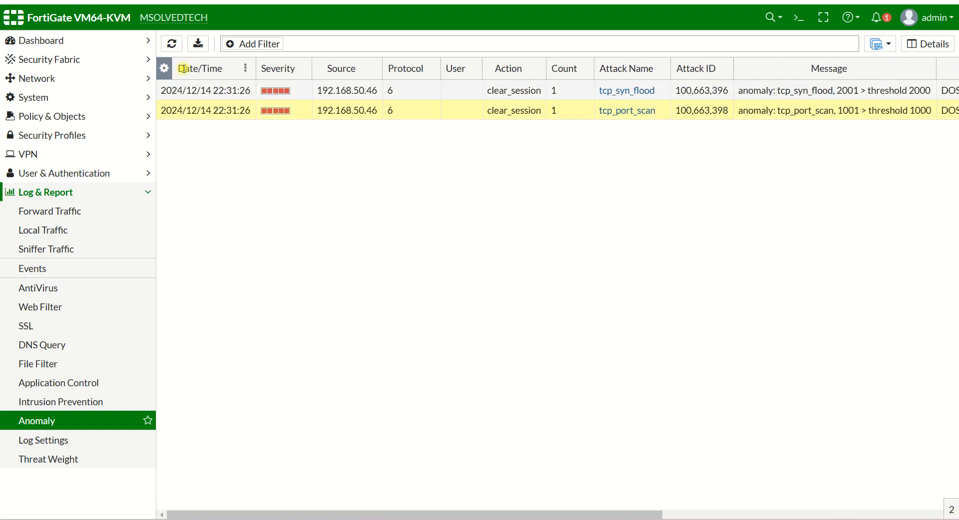
- Add Threat Level, Threat Score and Source Country/Region columns and apply, showing Critical and 50
click(164, 67)
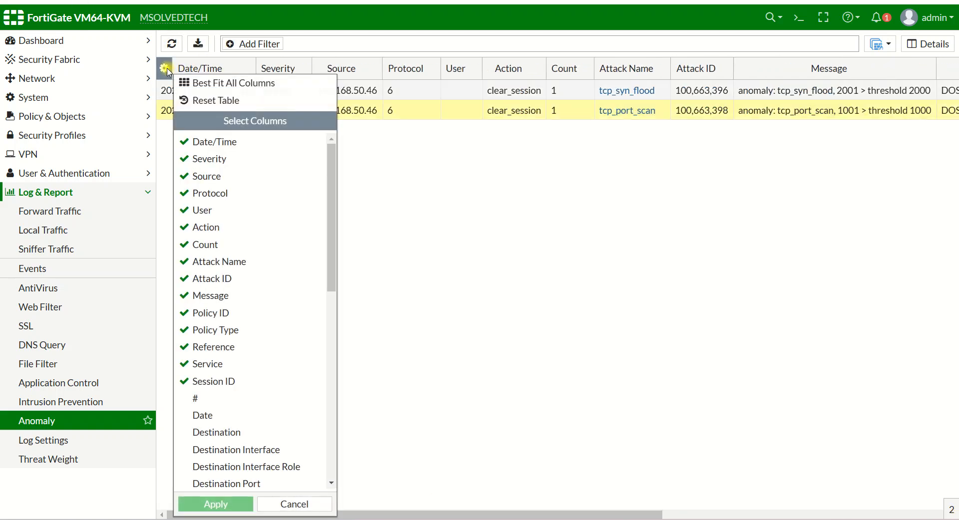
scroll(down, 3)
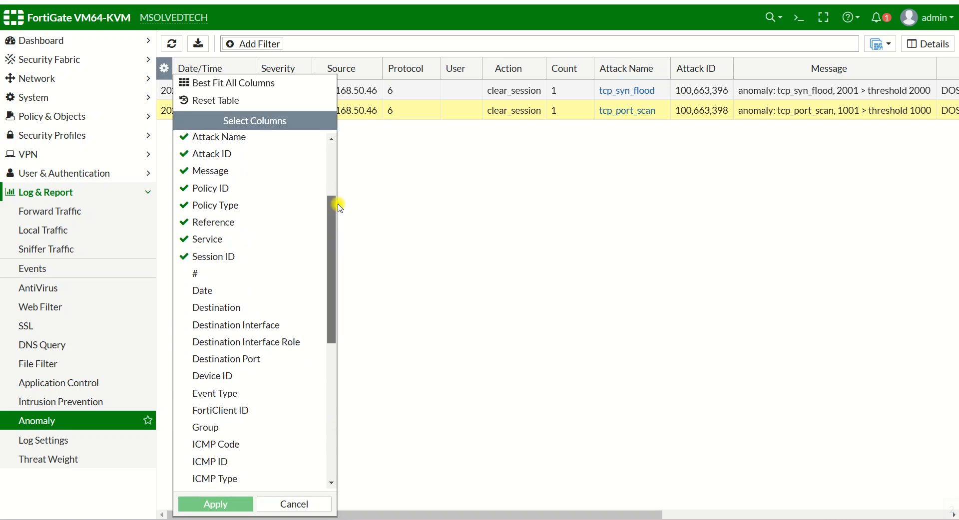
scroll(down, 3)
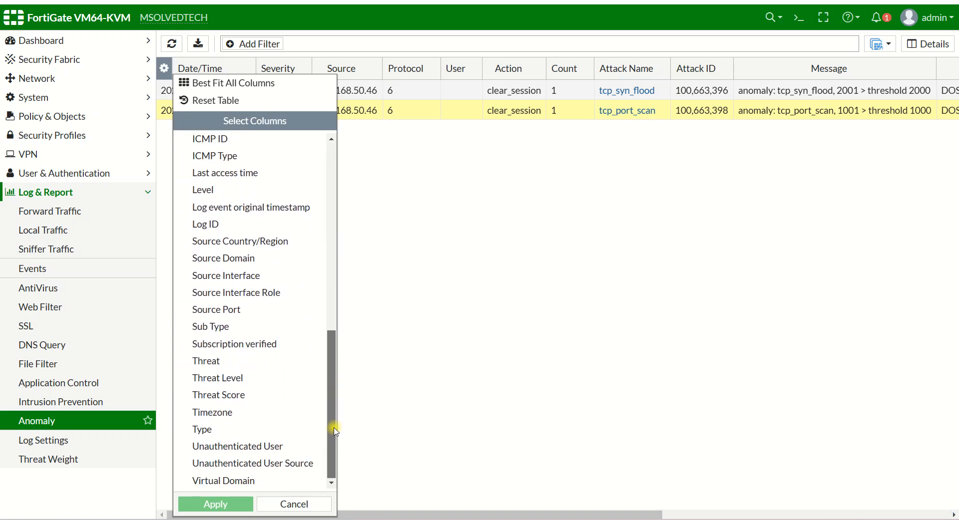
click(217, 377)
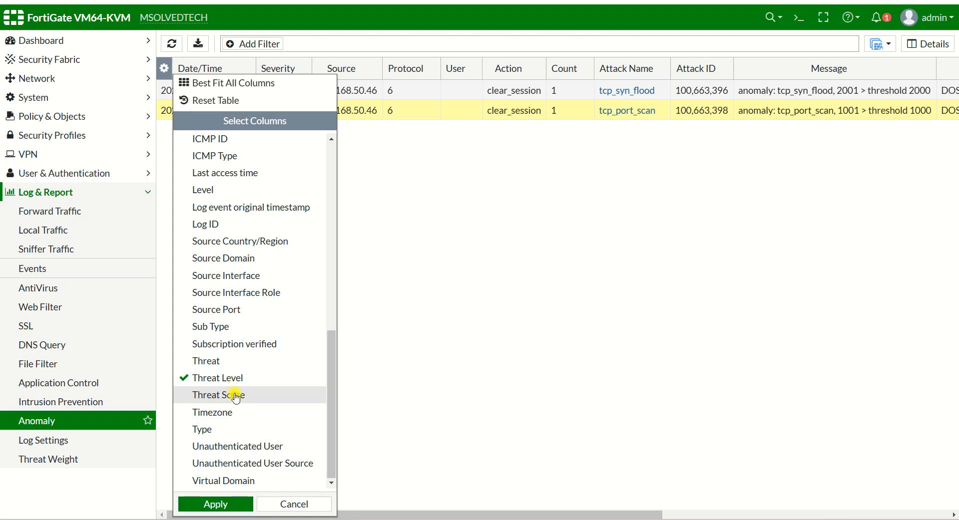
click(218, 395)
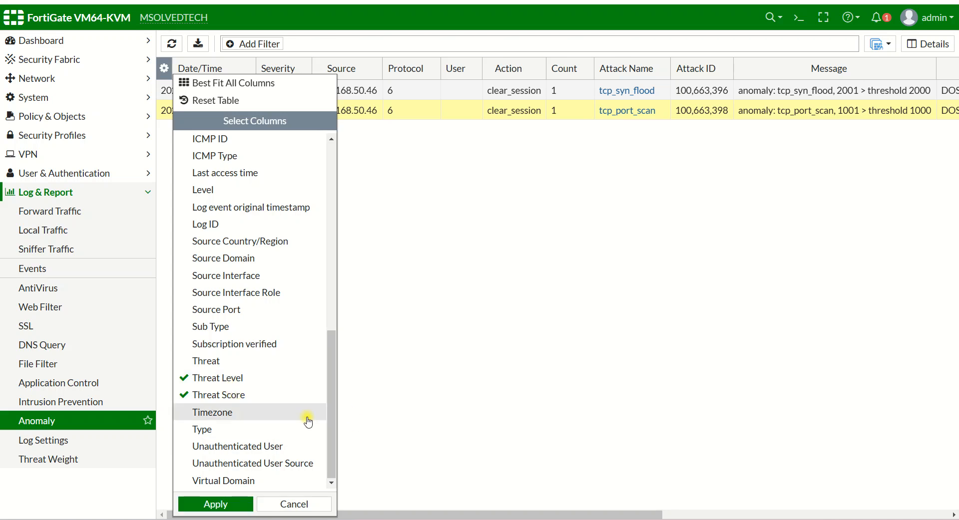
mouse_move(332, 370)
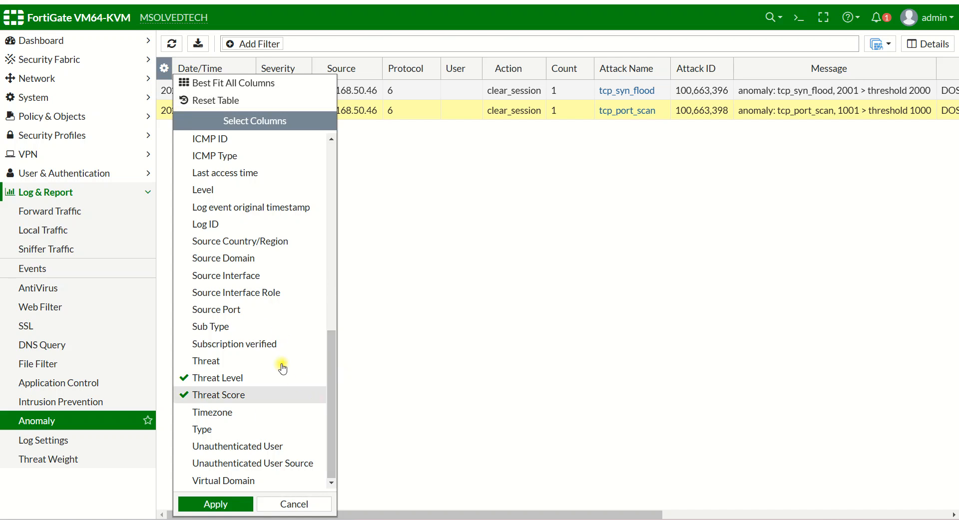
click(240, 241)
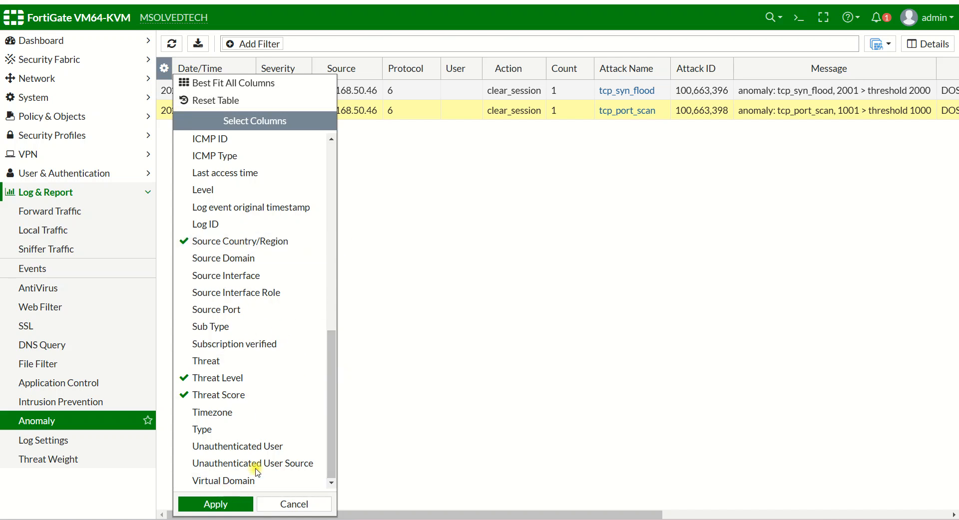
click(215, 505)
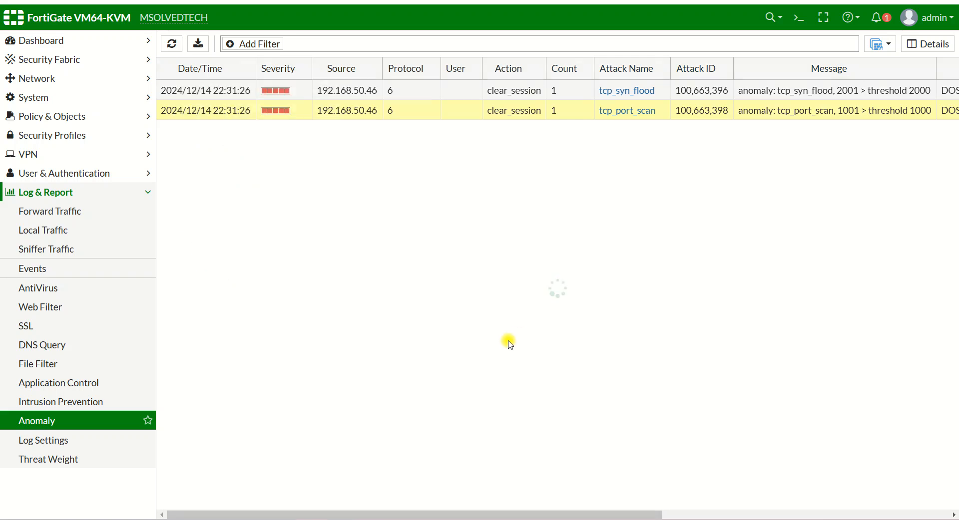
scroll(right, 3)
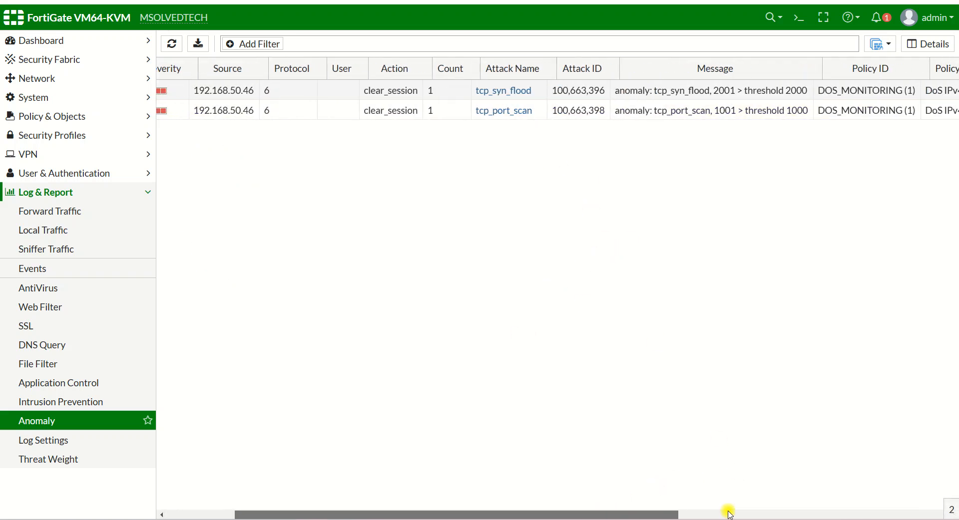
scroll(right, 3)
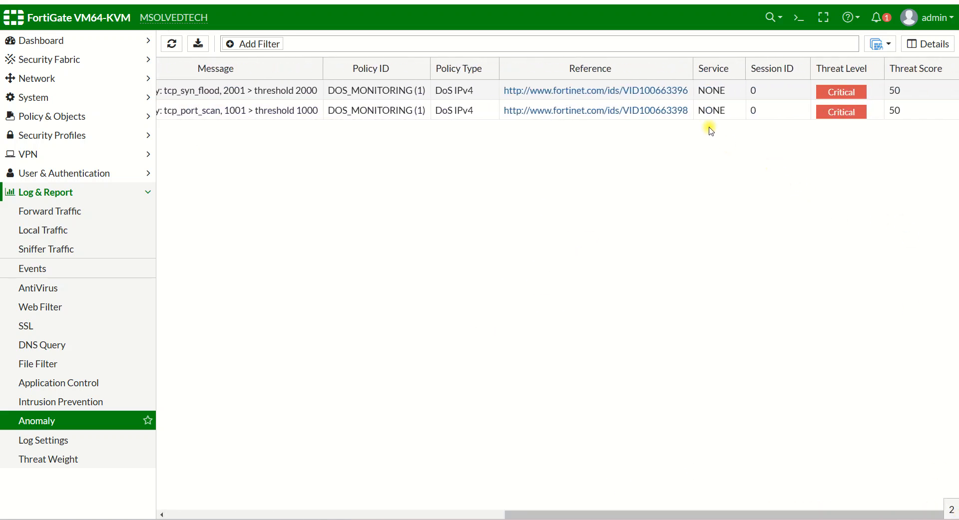